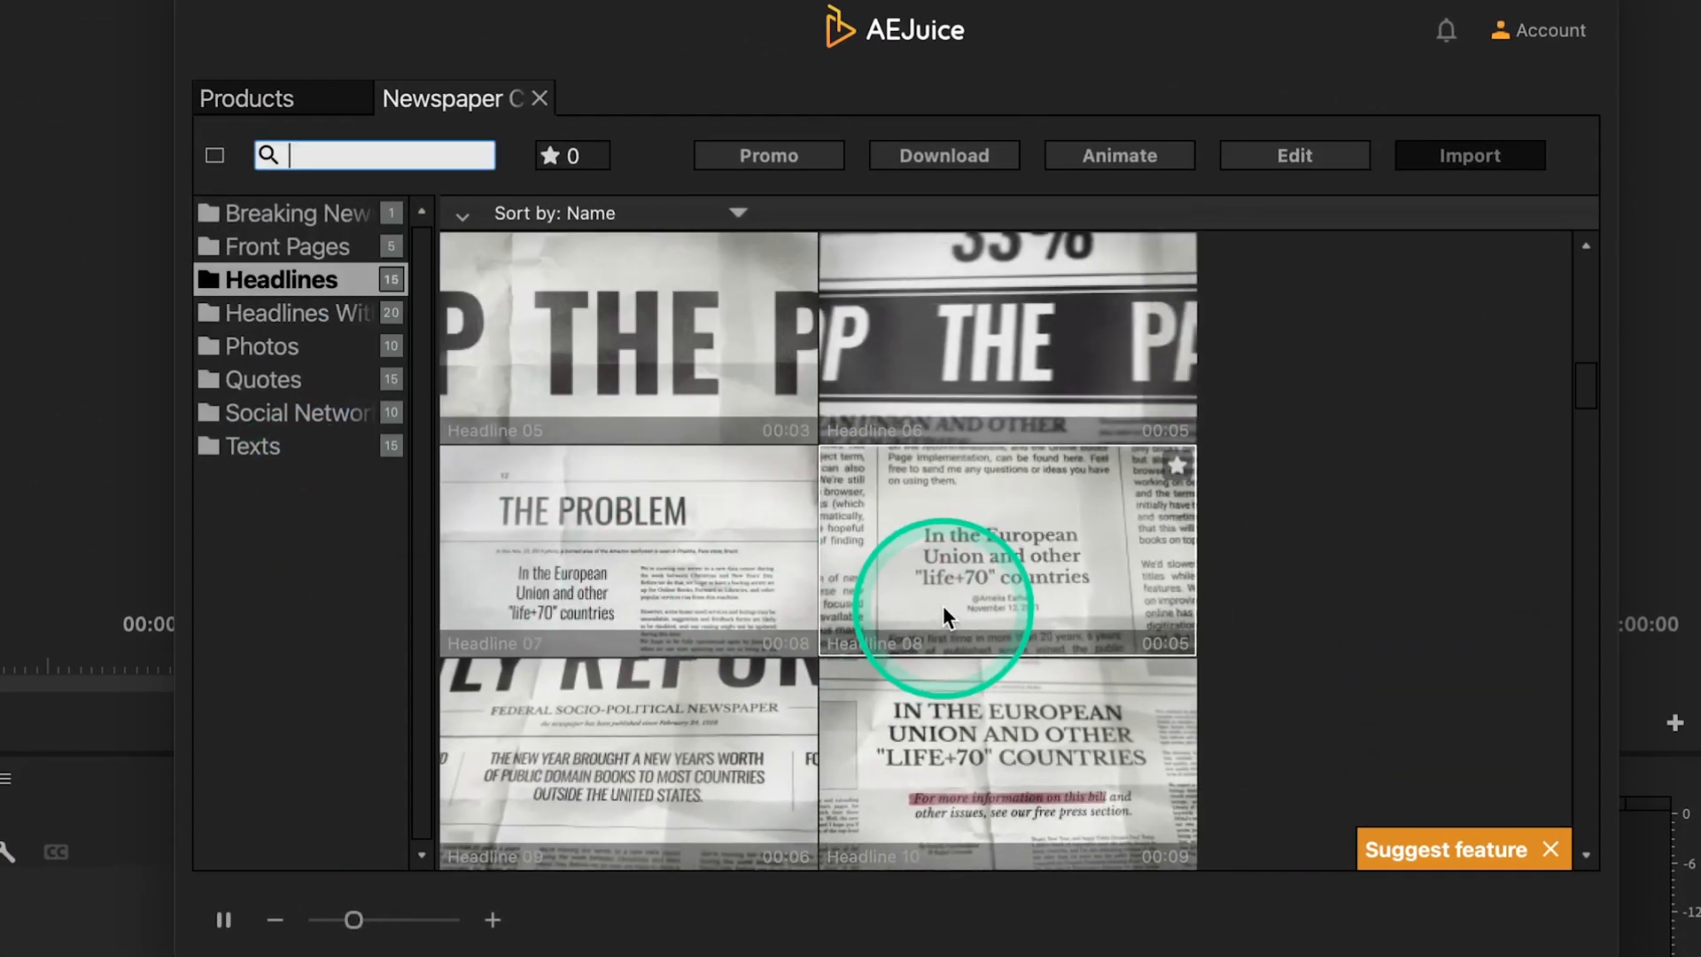
# Step: Browse from Front Pages back to Headlines and import the Headline 08 newspaper template
pyautogui.click(292, 213)
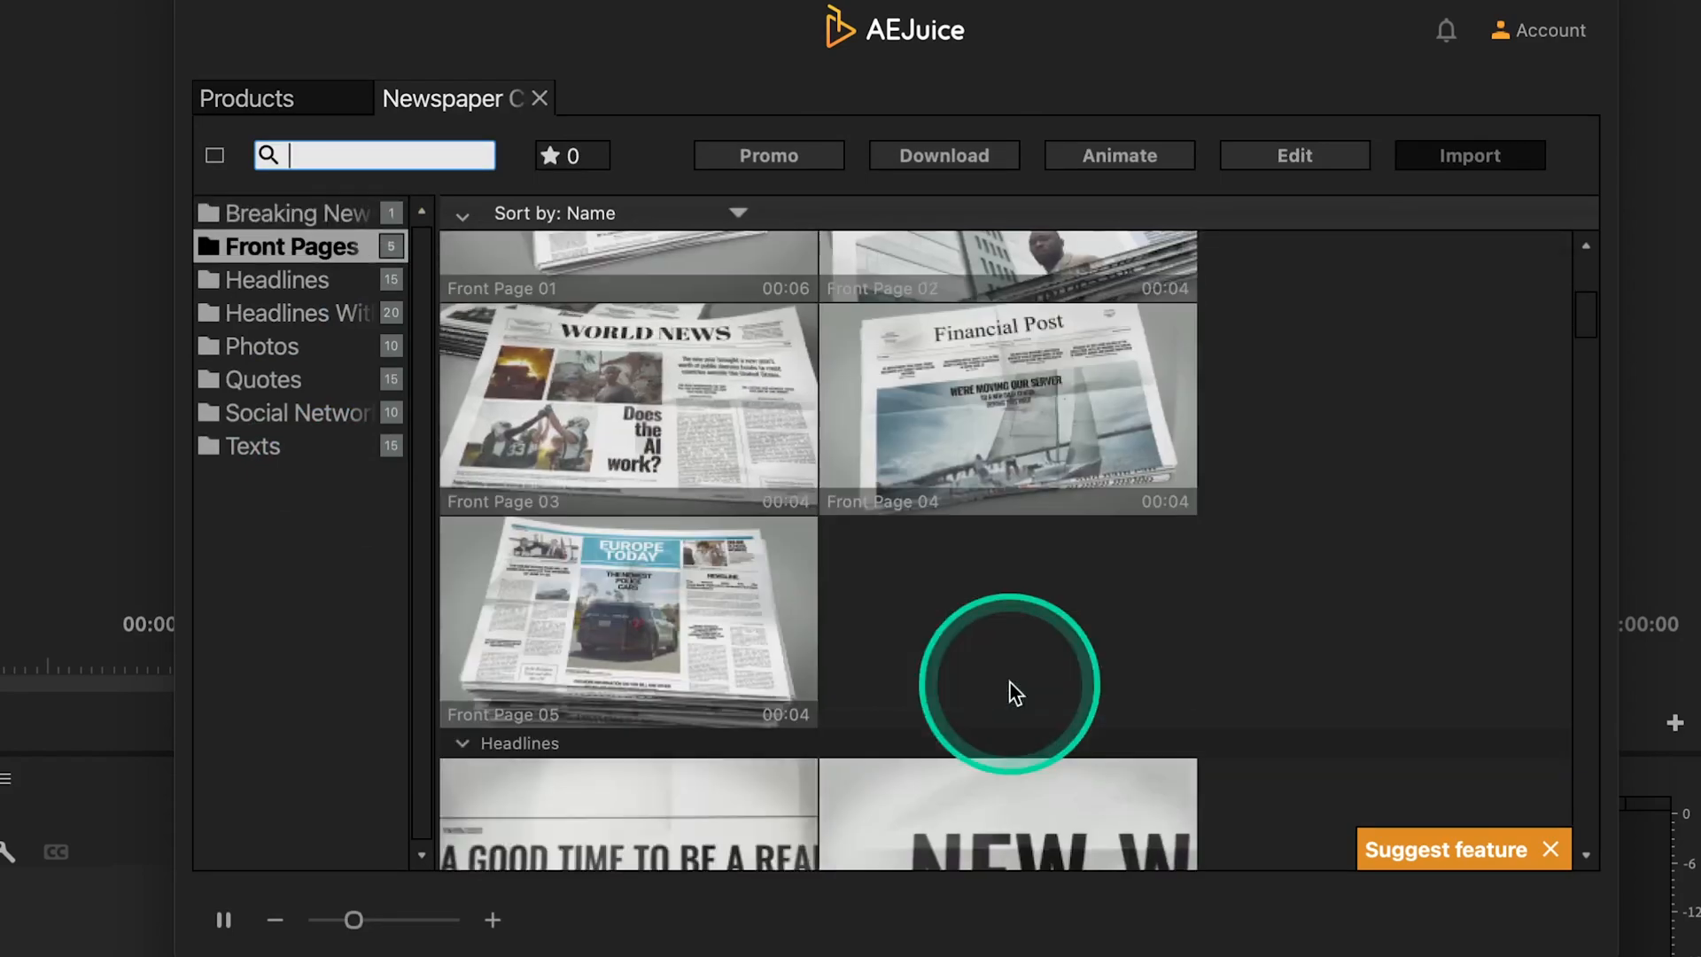
pyautogui.click(277, 280)
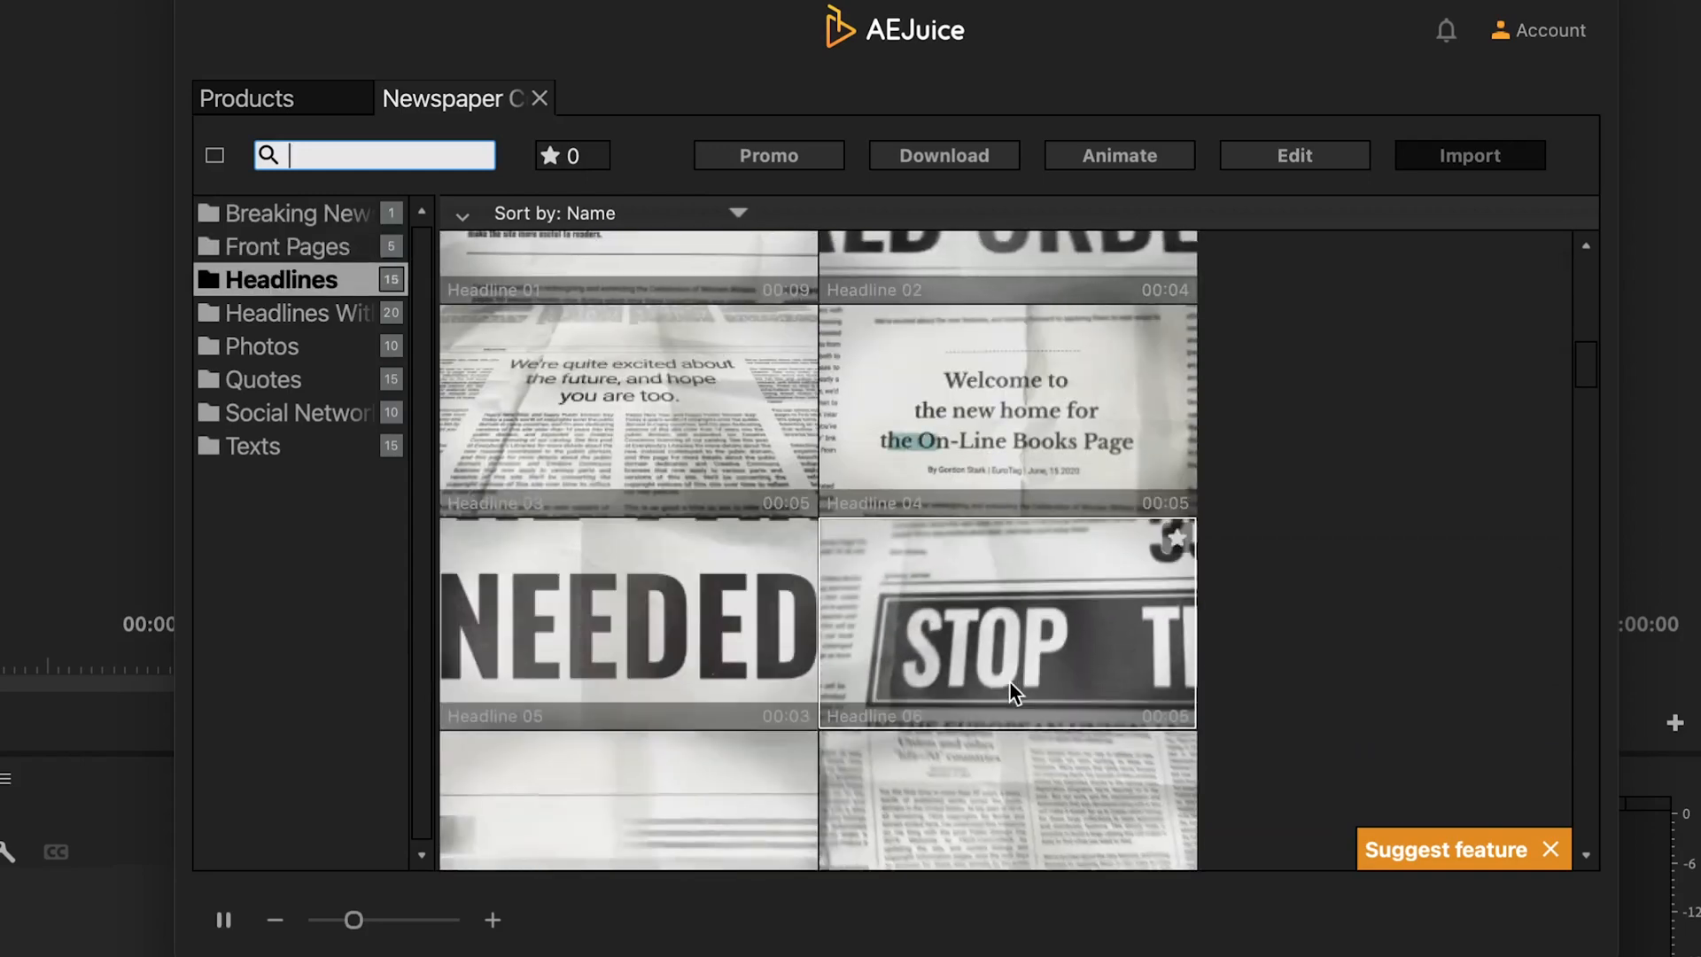
pyautogui.scroll(-3)
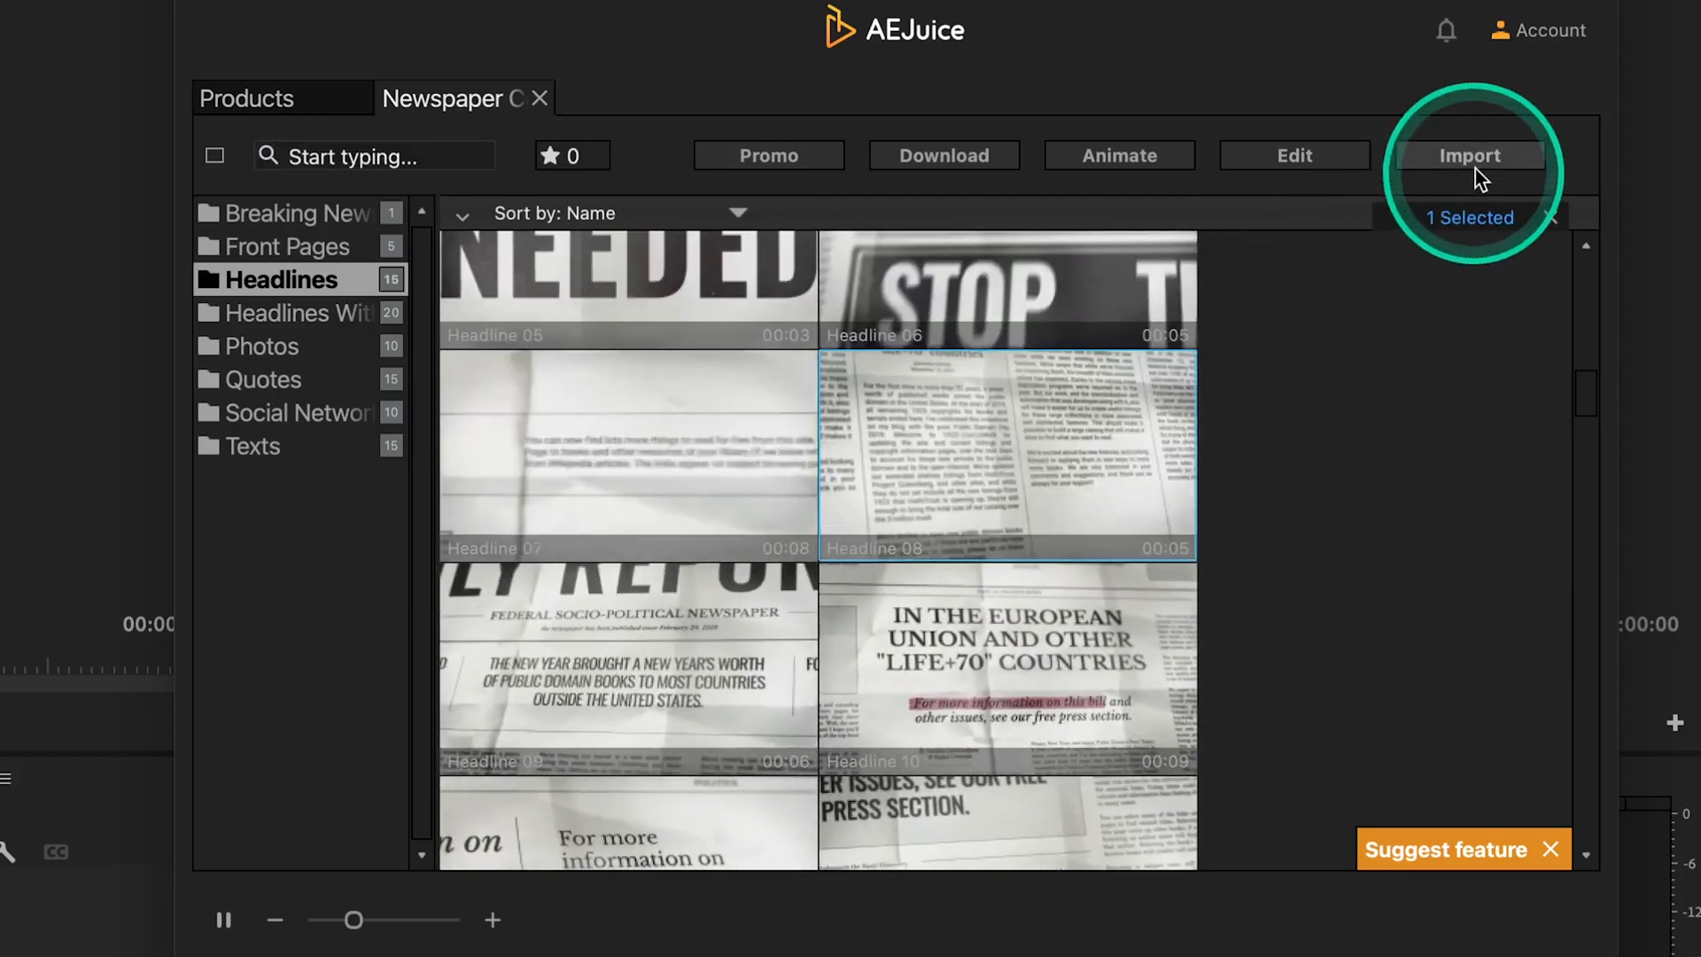
pyautogui.click(1470, 156)
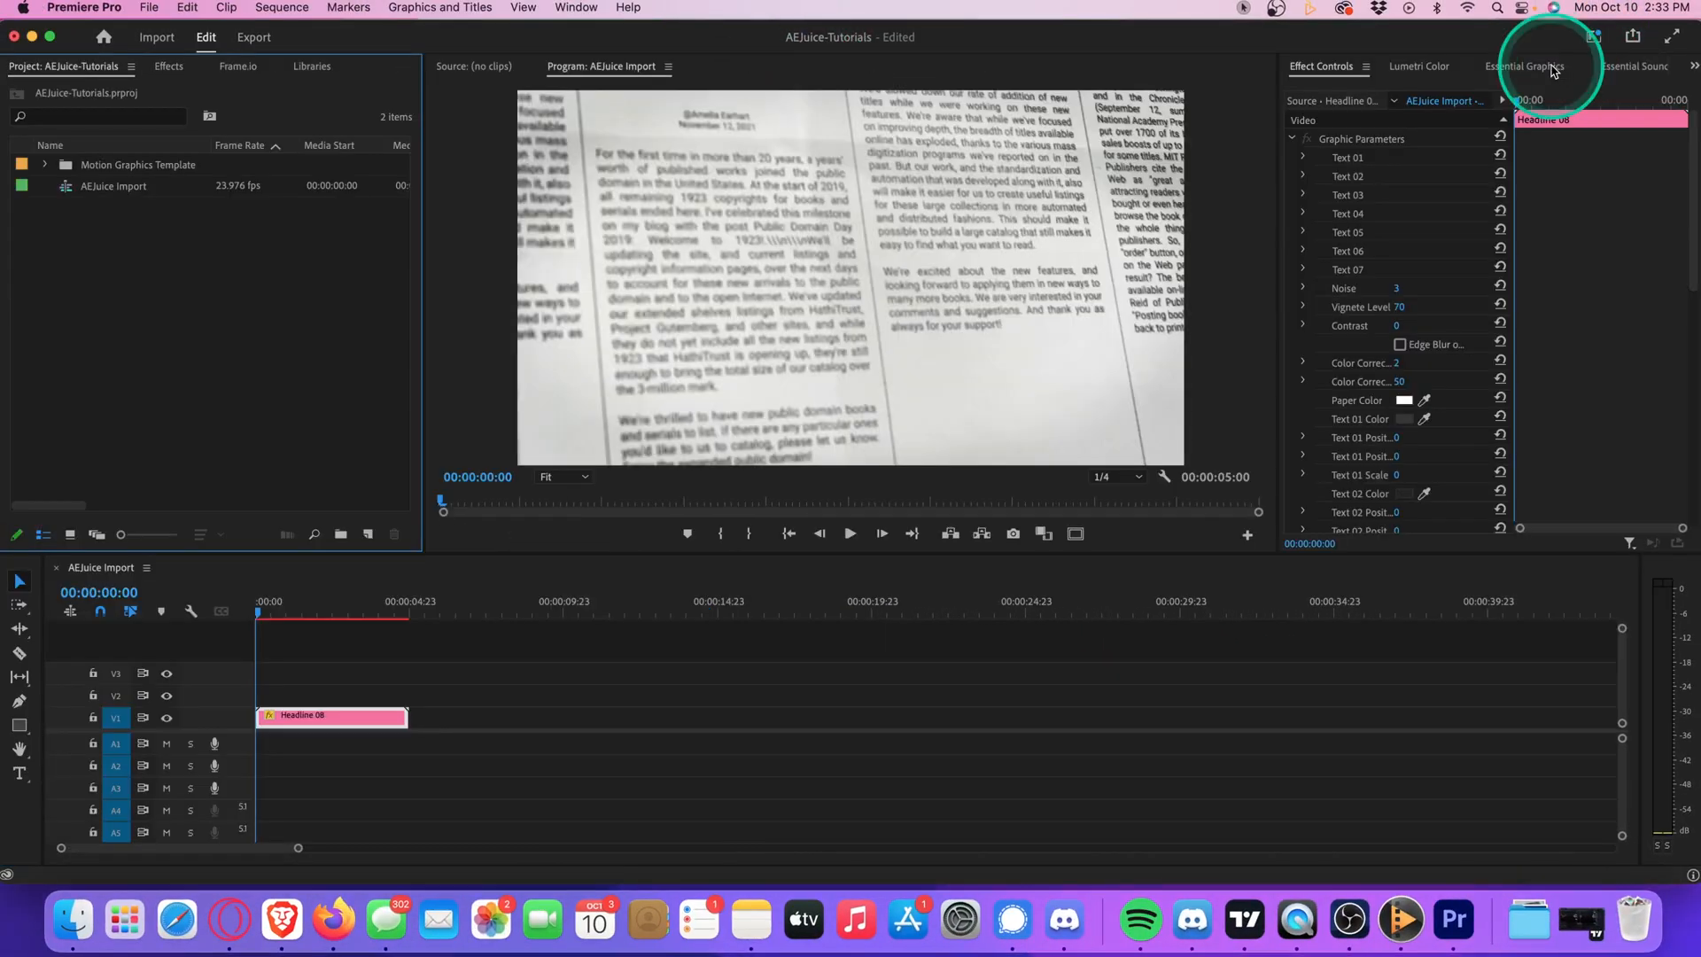
# Step: Replace the Text 01 headline field with 'Cineguac is the be...'
pyautogui.click(1524, 67)
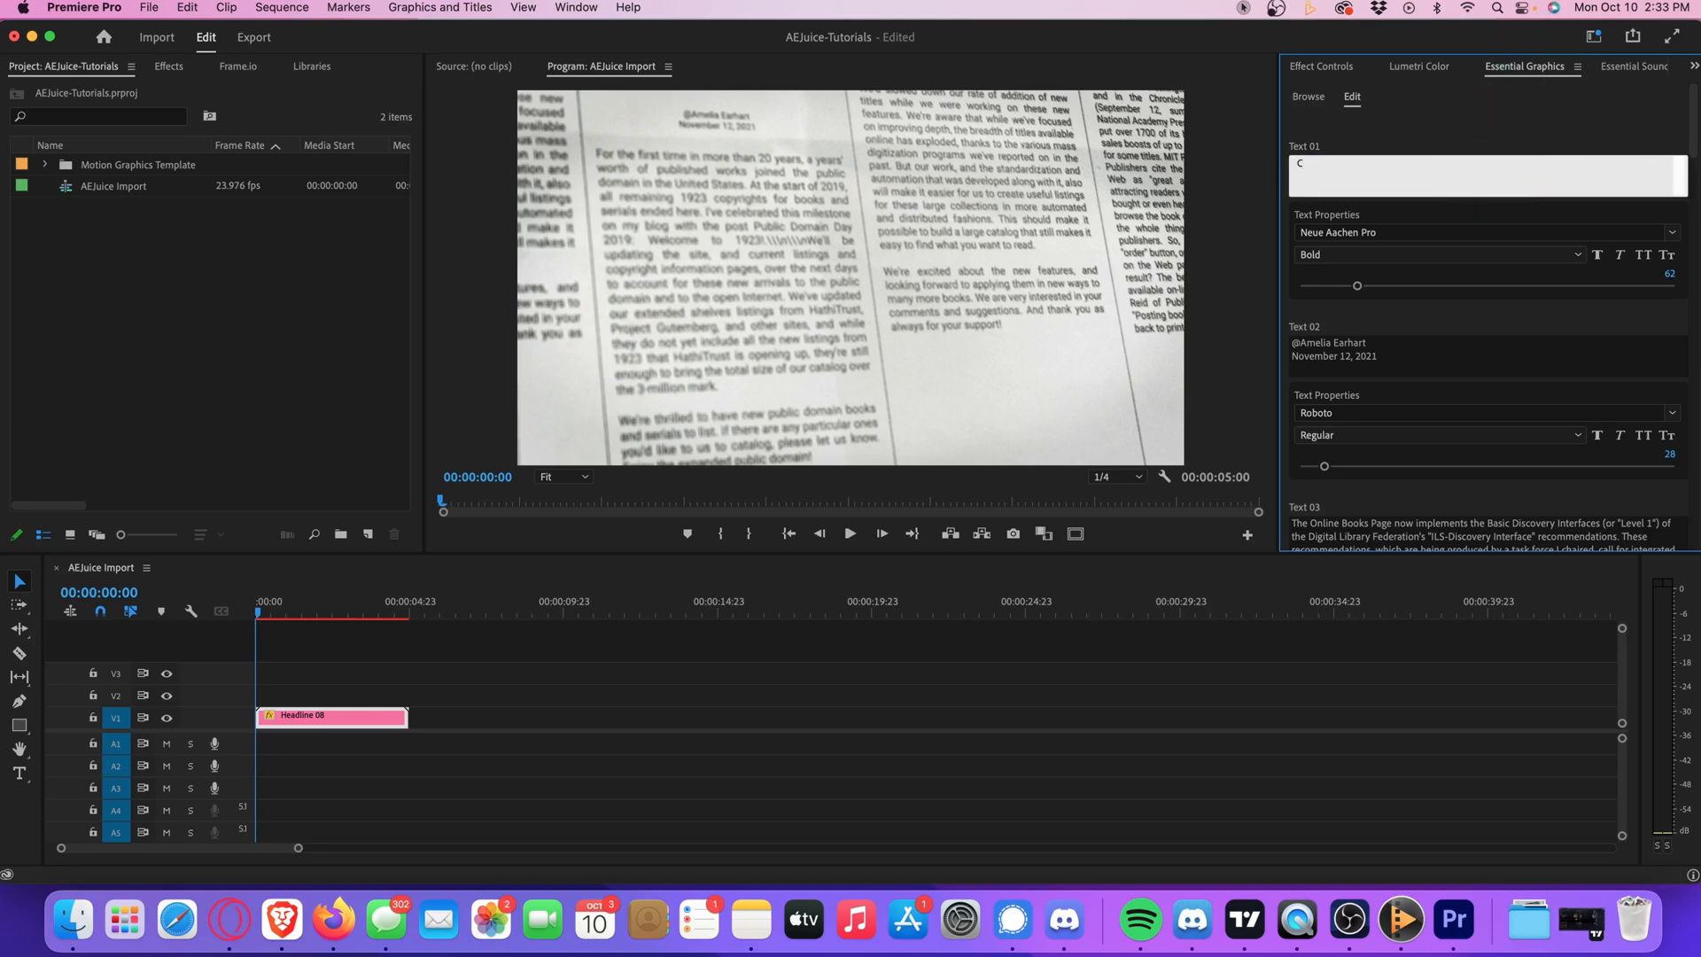
pyautogui.write('Cineguac is the be')
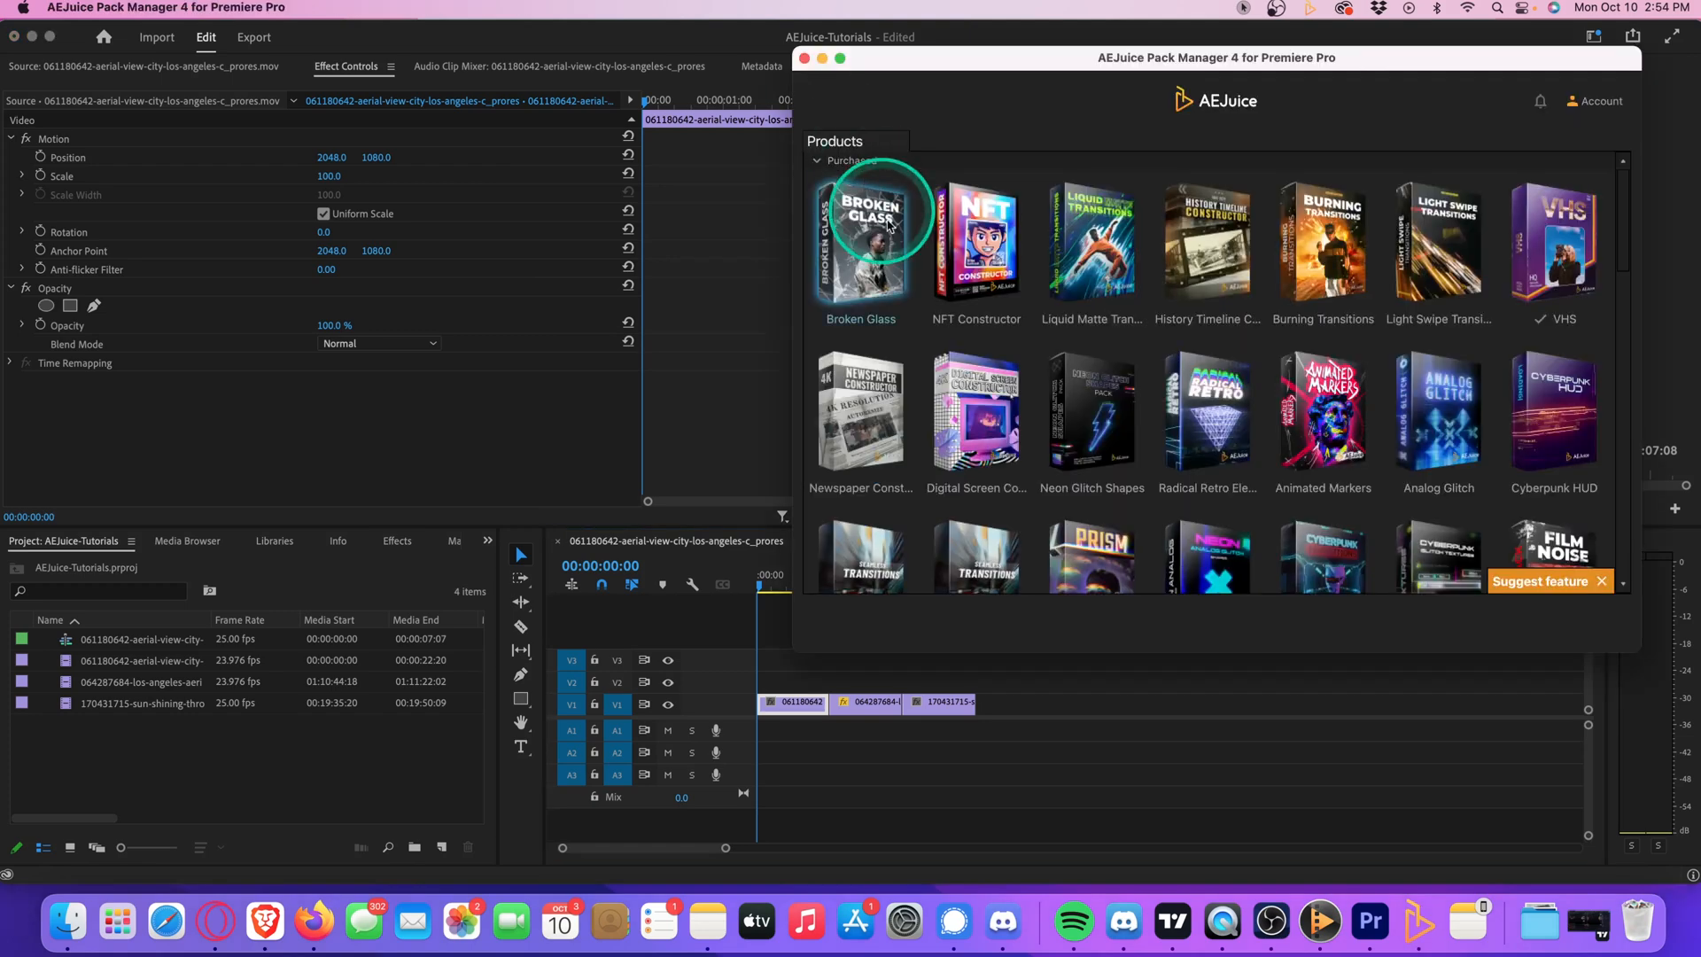
# Step: Import Glitch Transition 05 from the Glitch Transitions pack onto the first cut
pyautogui.scroll(-3)
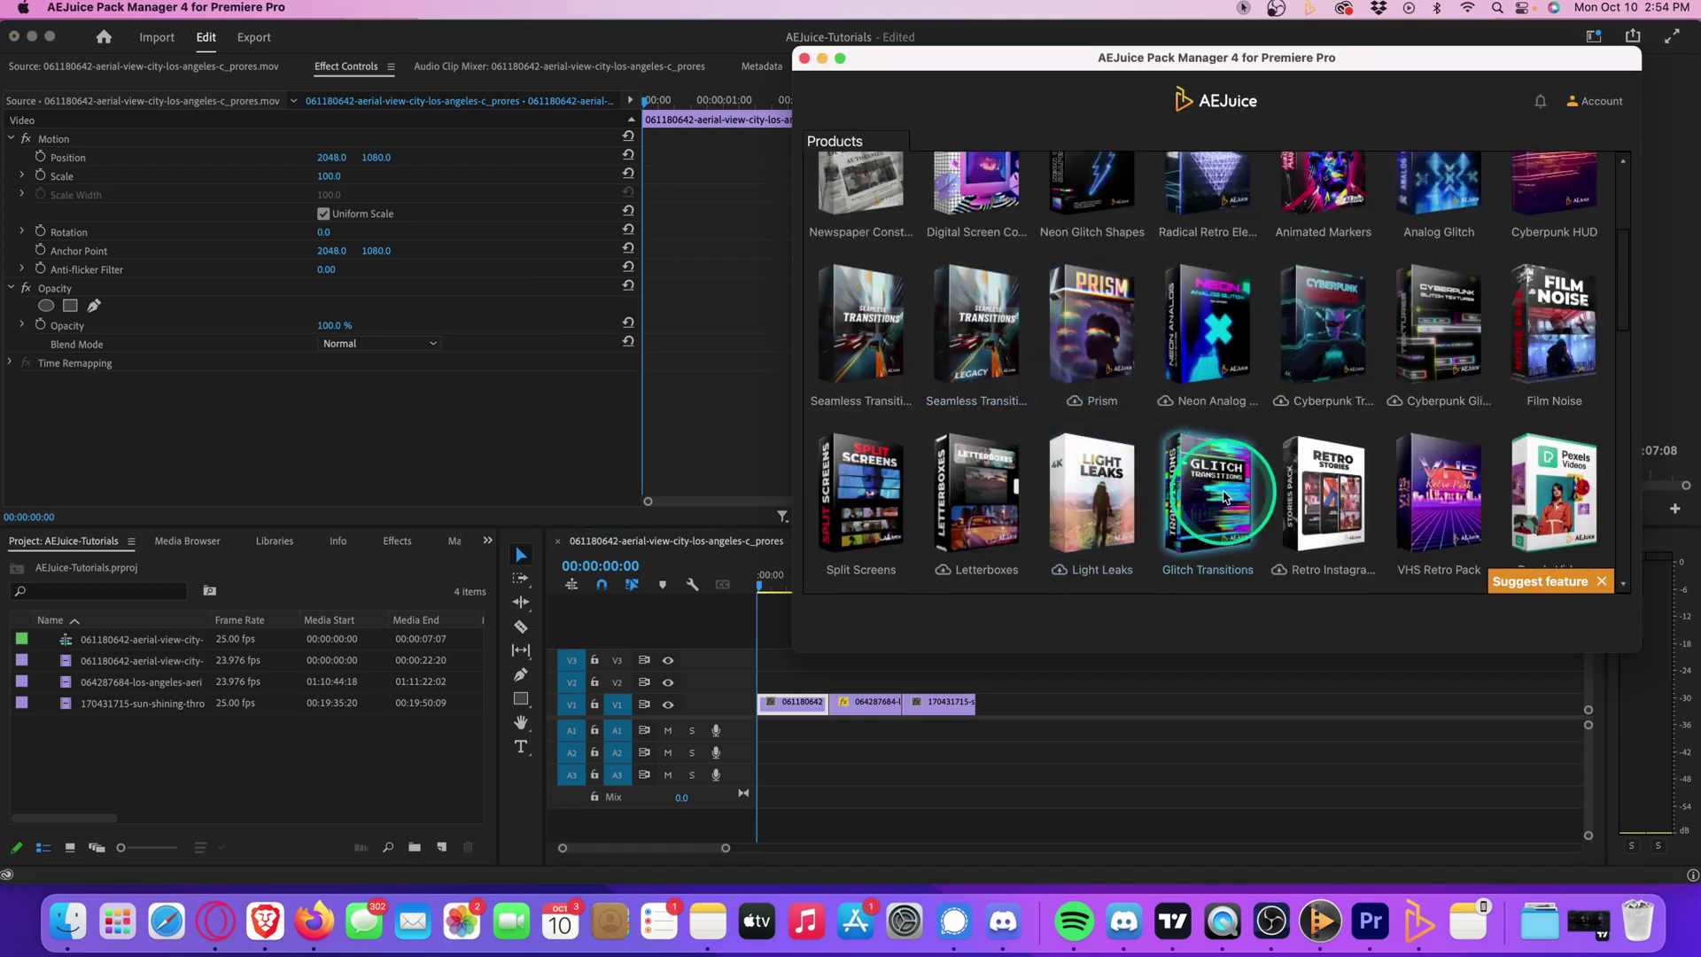
pyautogui.click(1208, 492)
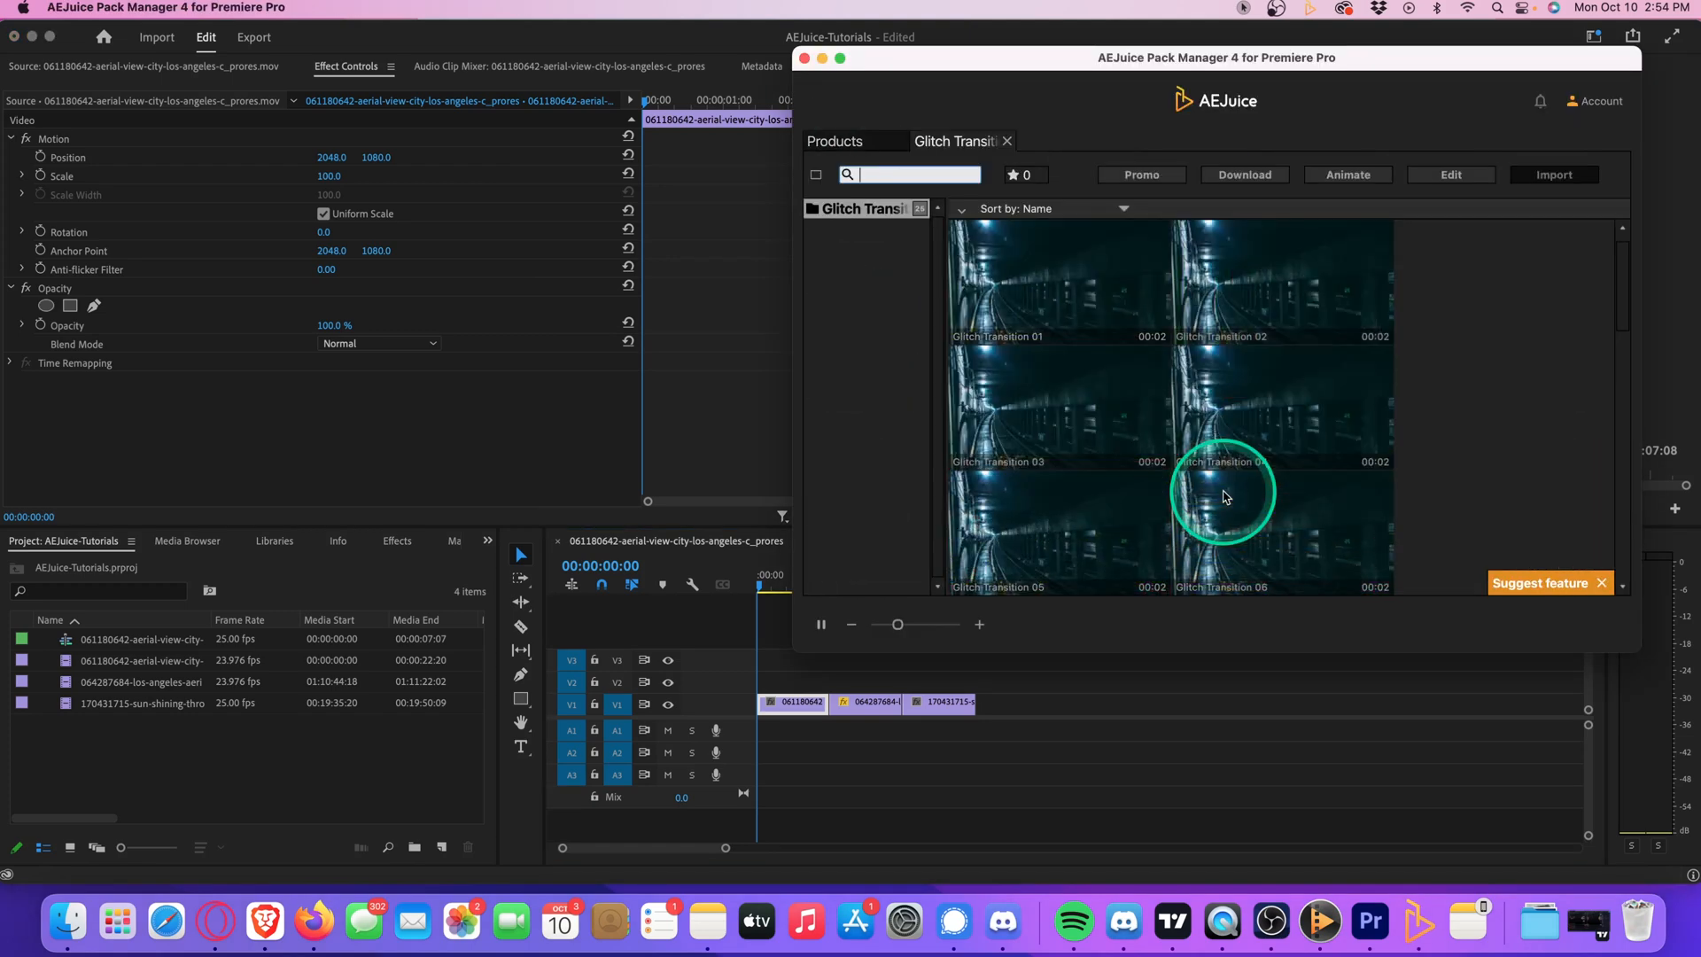
pyautogui.moveTo(1088, 503)
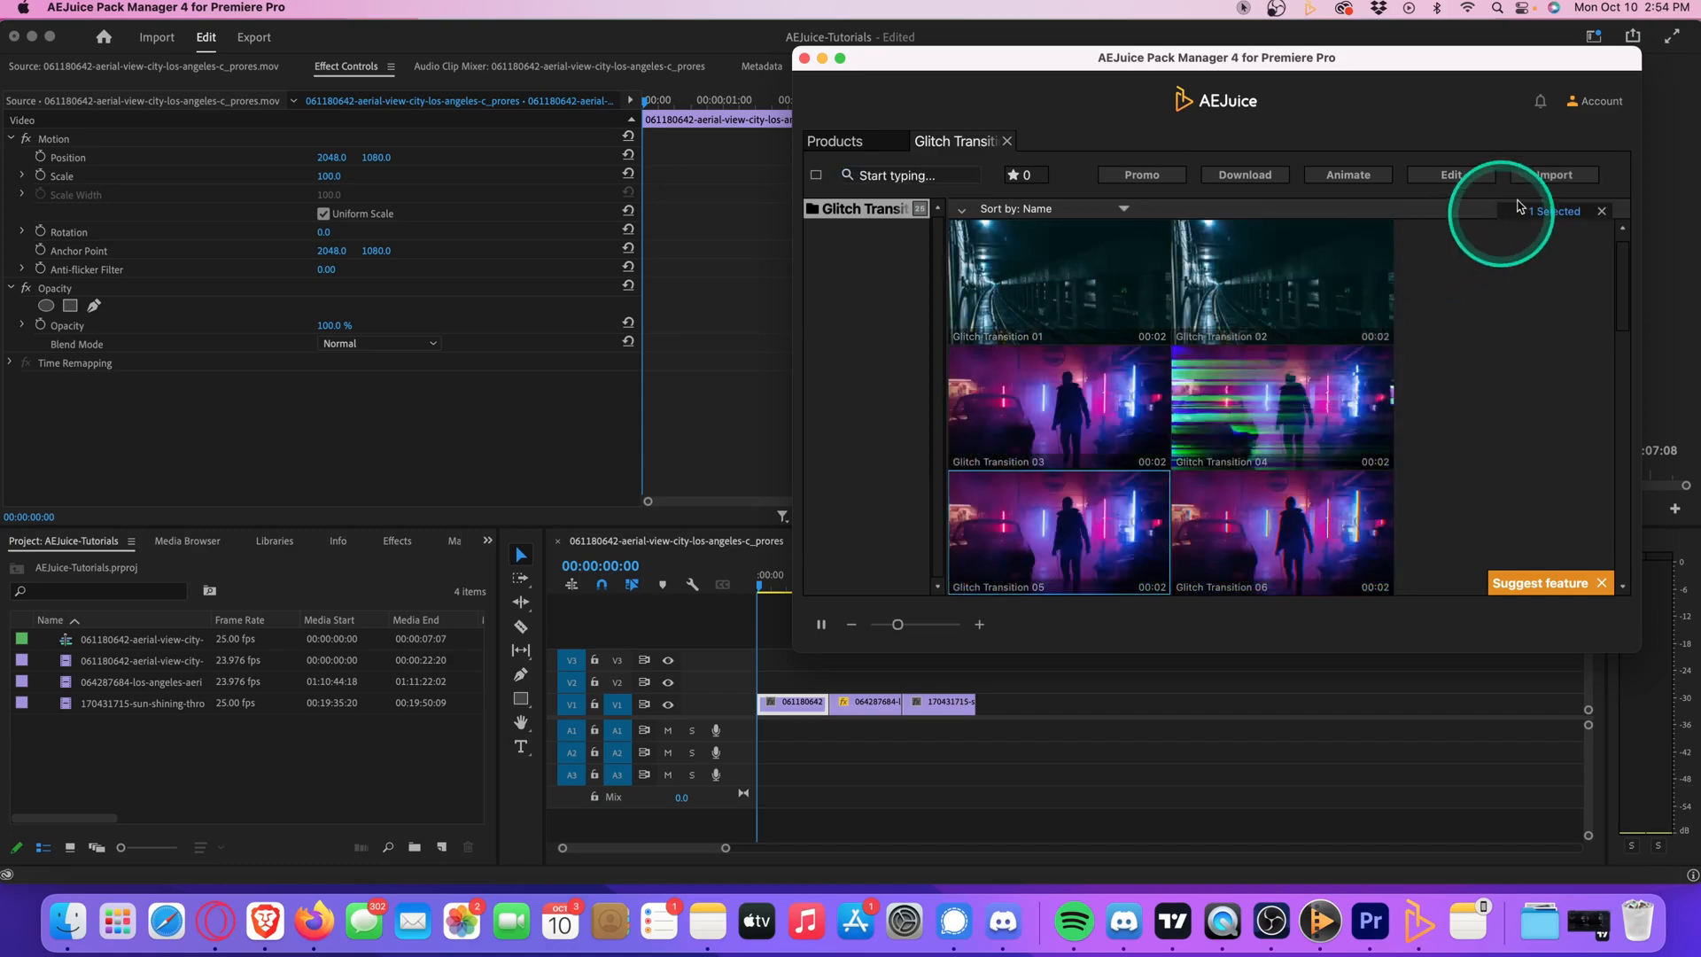
pyautogui.click(1559, 173)
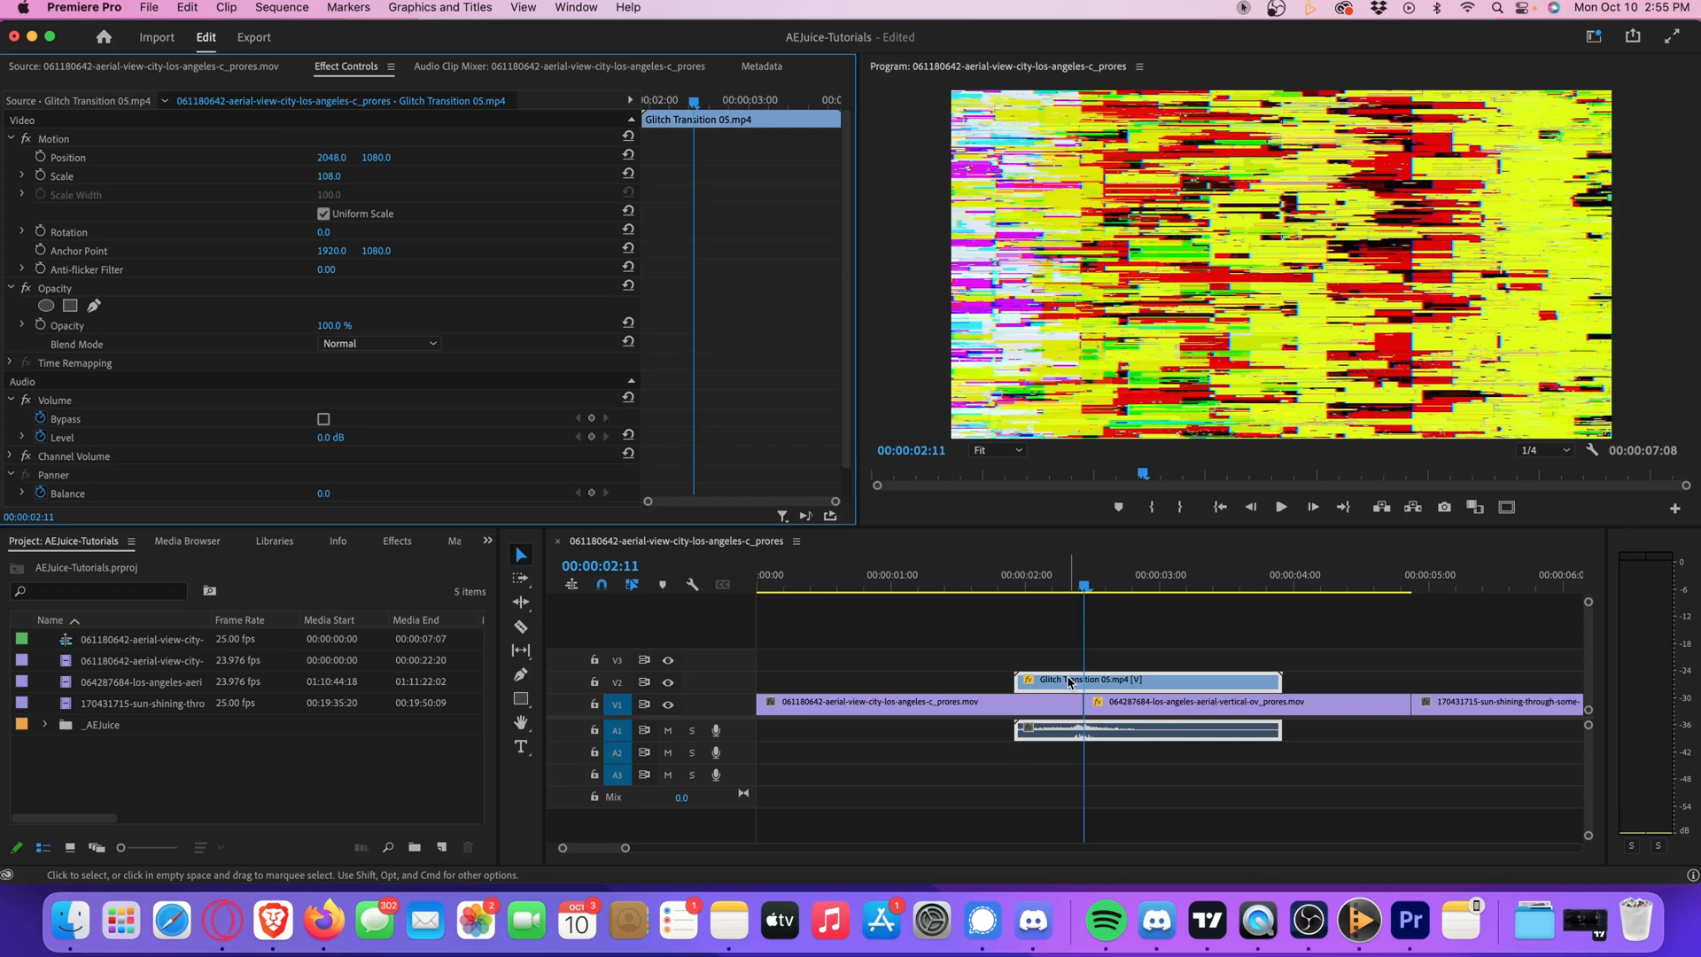
# Step: Set Glitch Transition 05's Opacity blend mode to Lighten
pyautogui.click(69, 304)
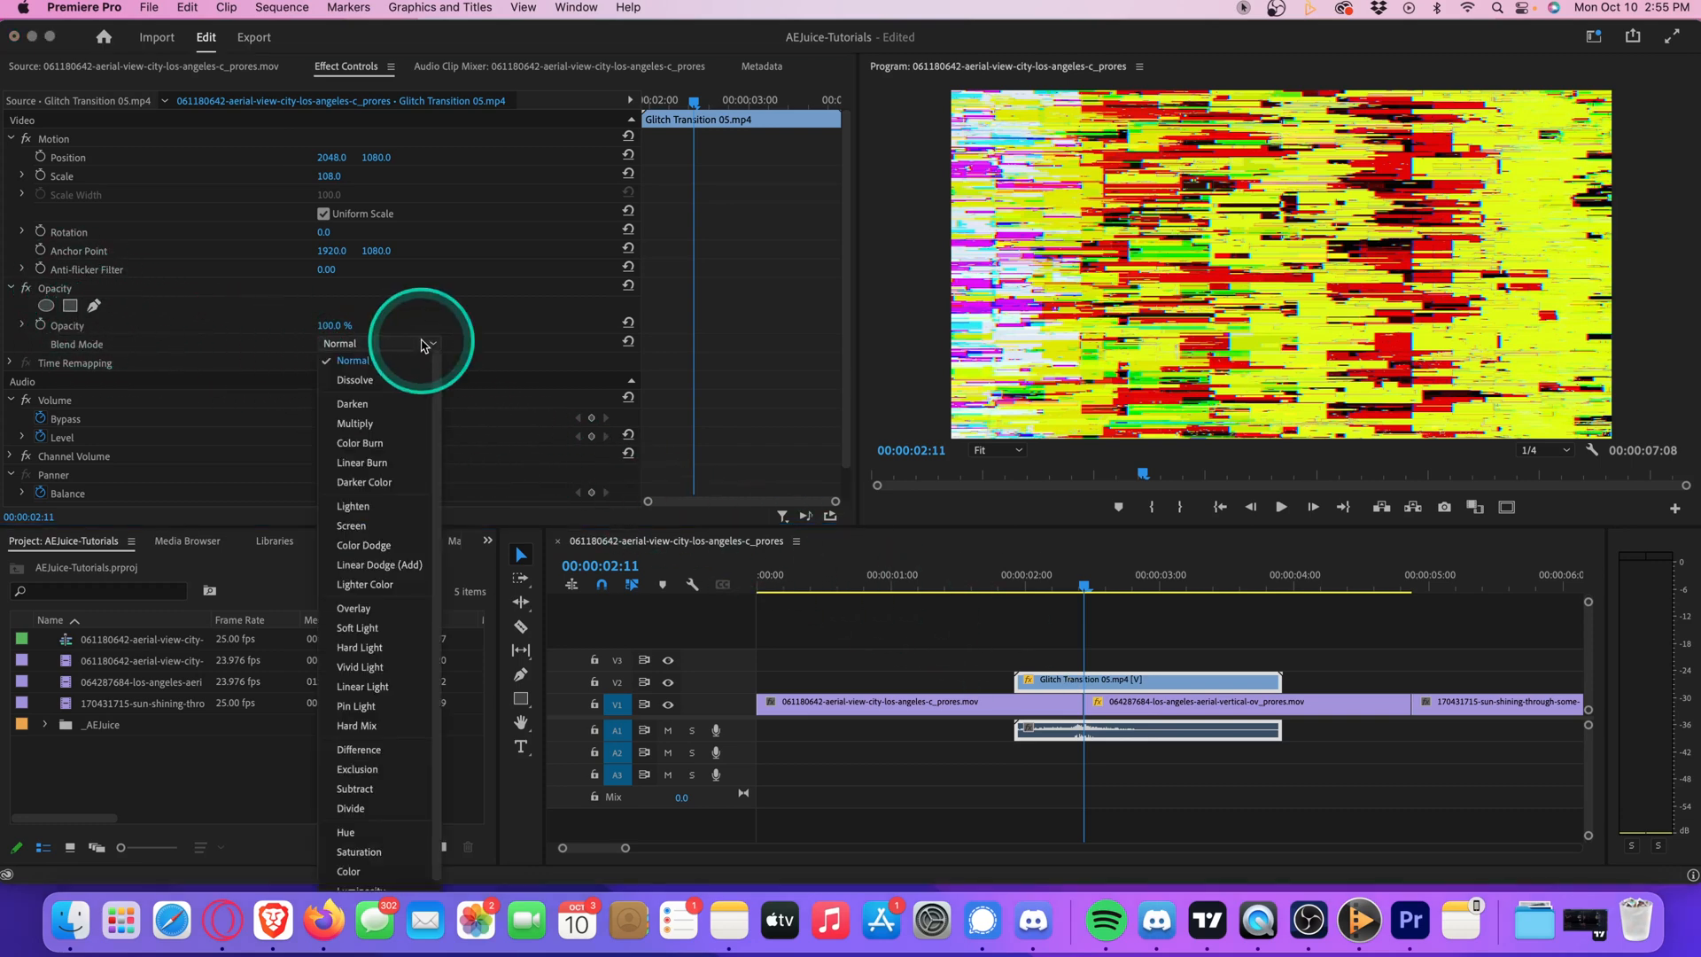
pyautogui.moveTo(397, 401)
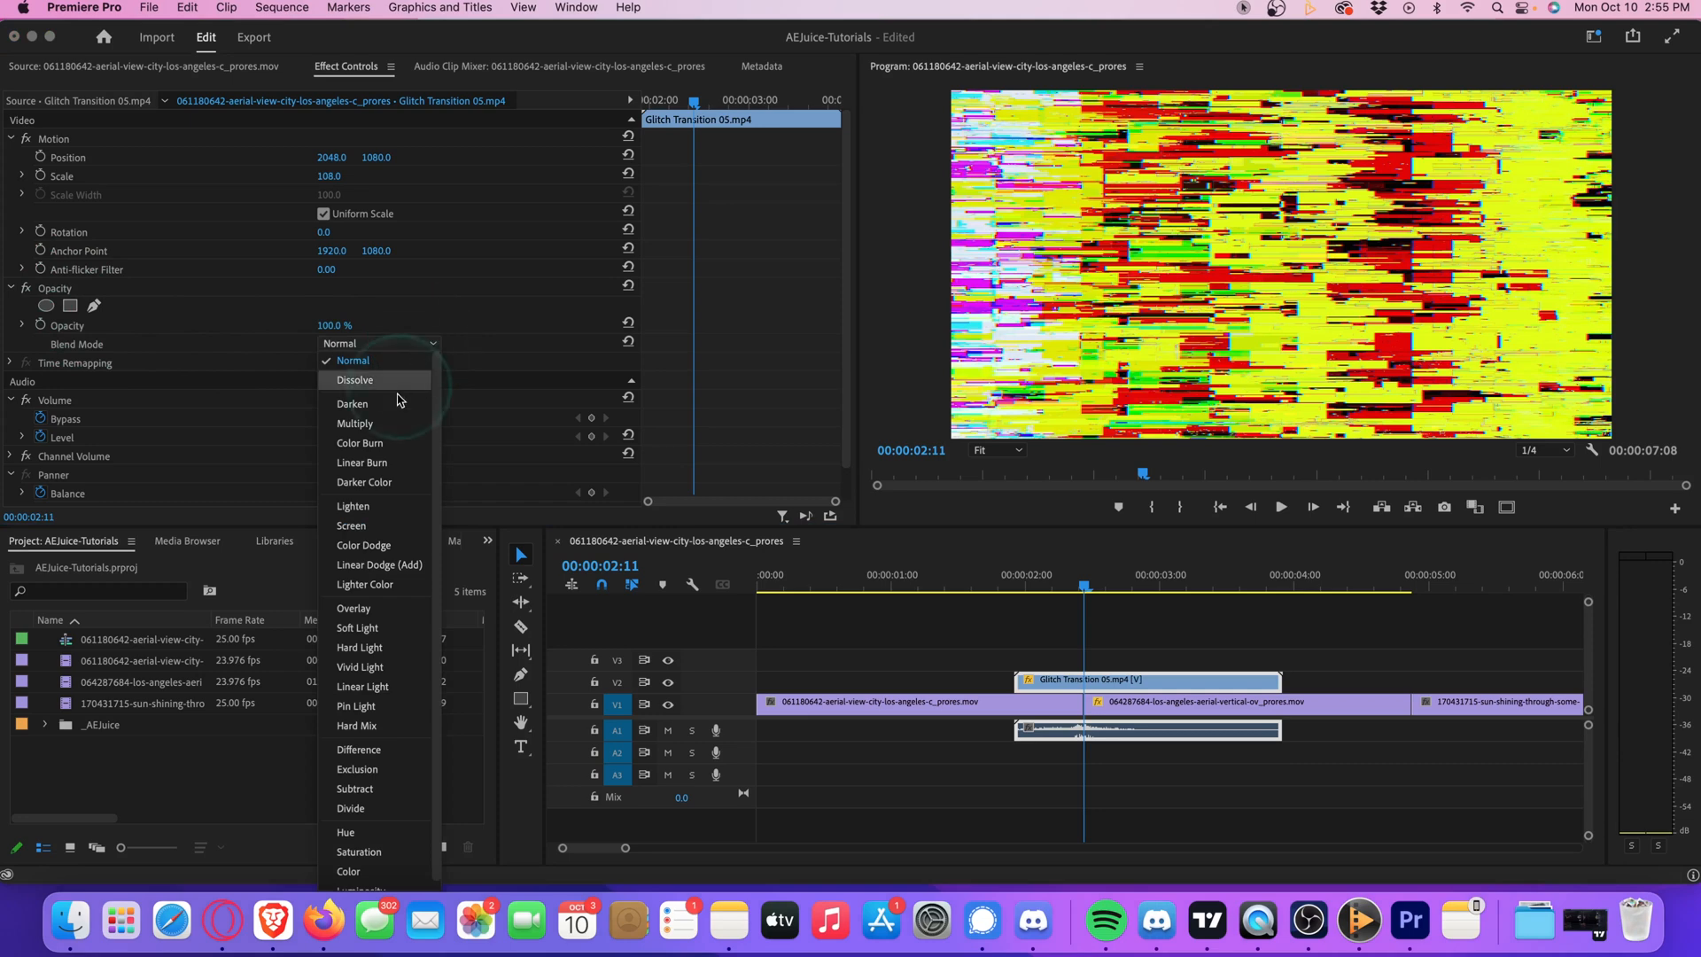
pyautogui.click(353, 507)
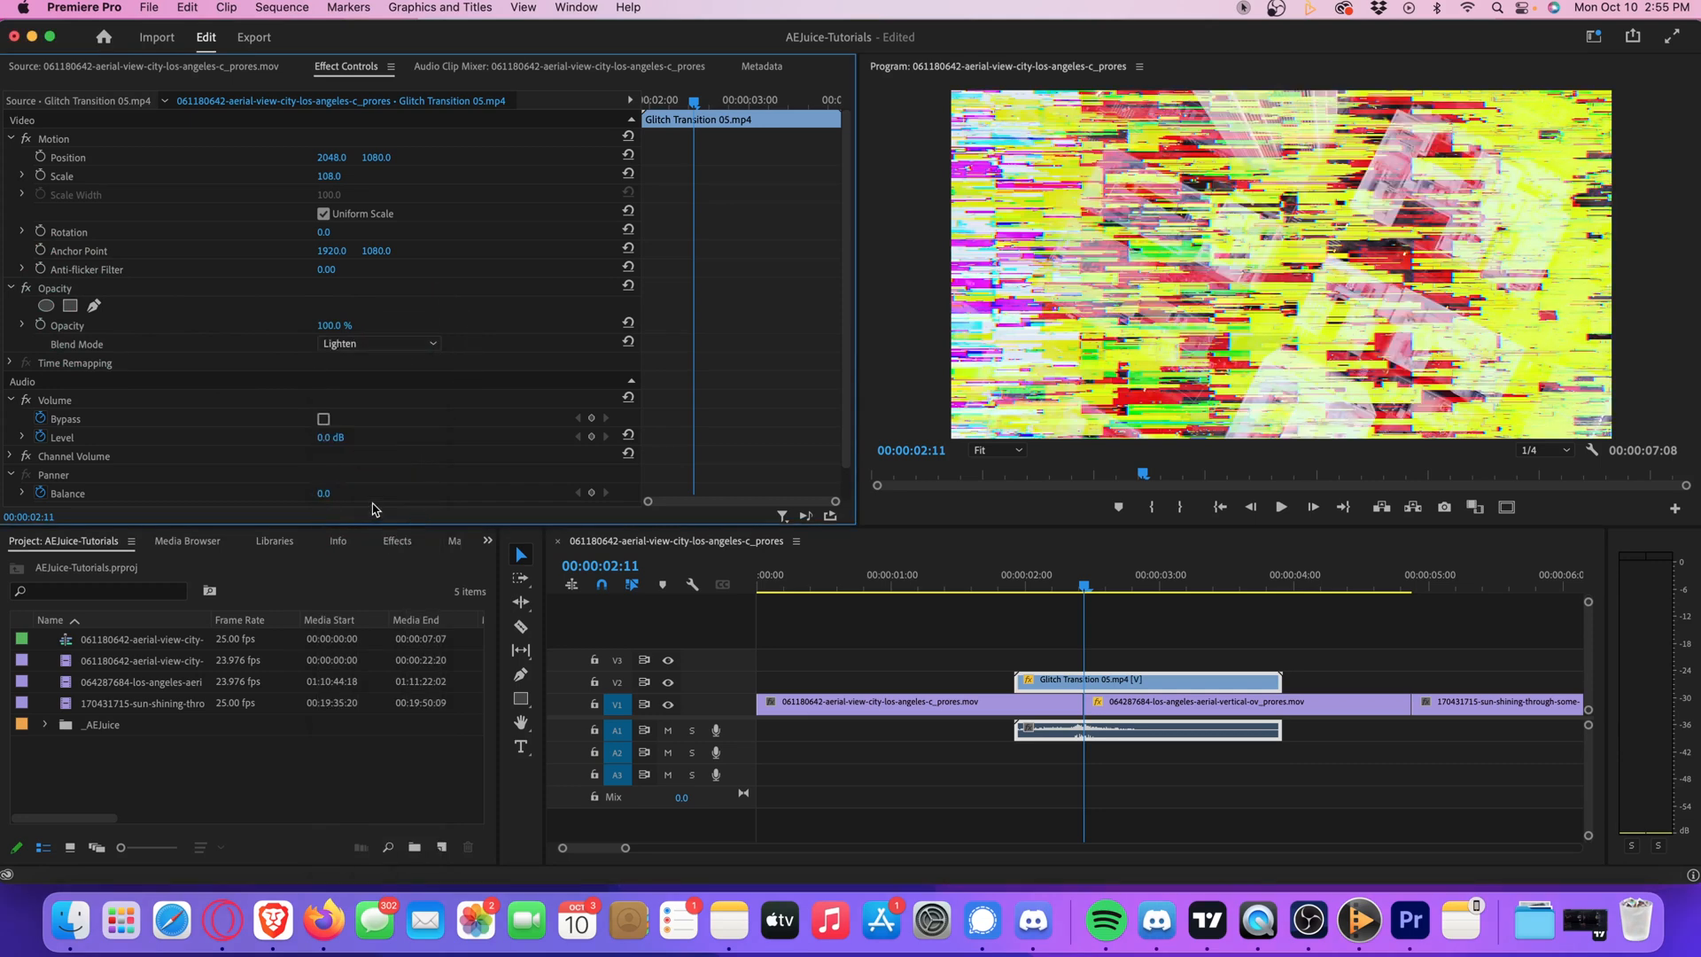
pyautogui.click(966, 587)
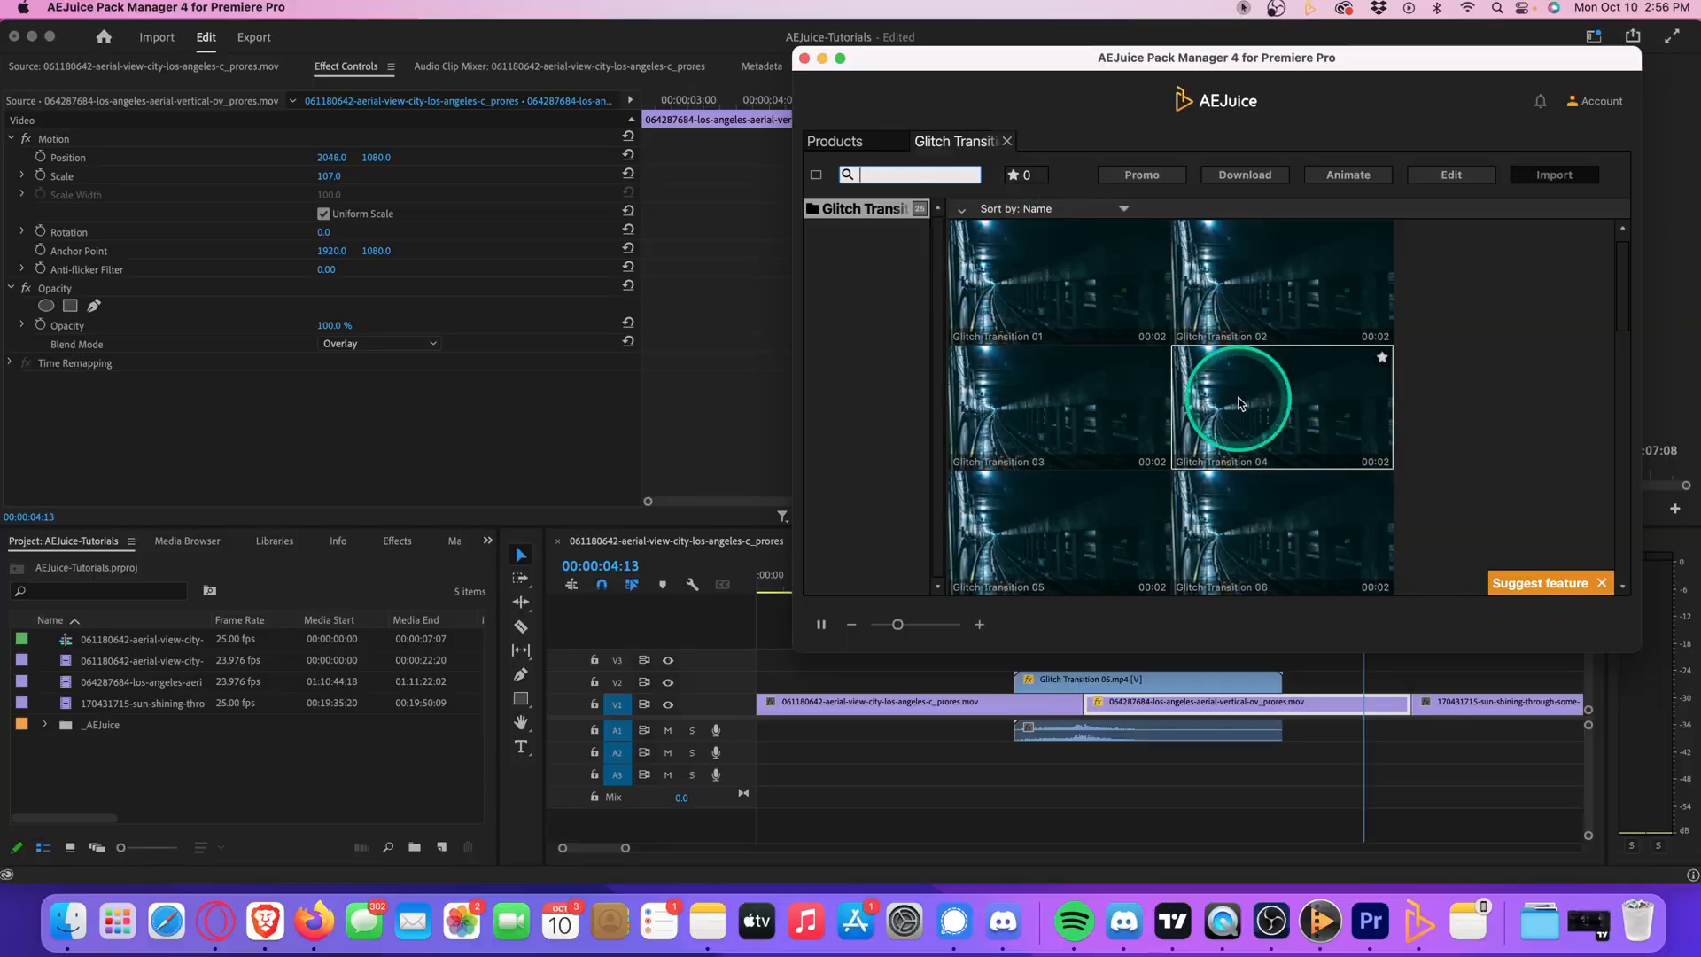
# Step: Import Glitch Transition 04 from the Glitch Transitions pack
pyautogui.click(1240, 404)
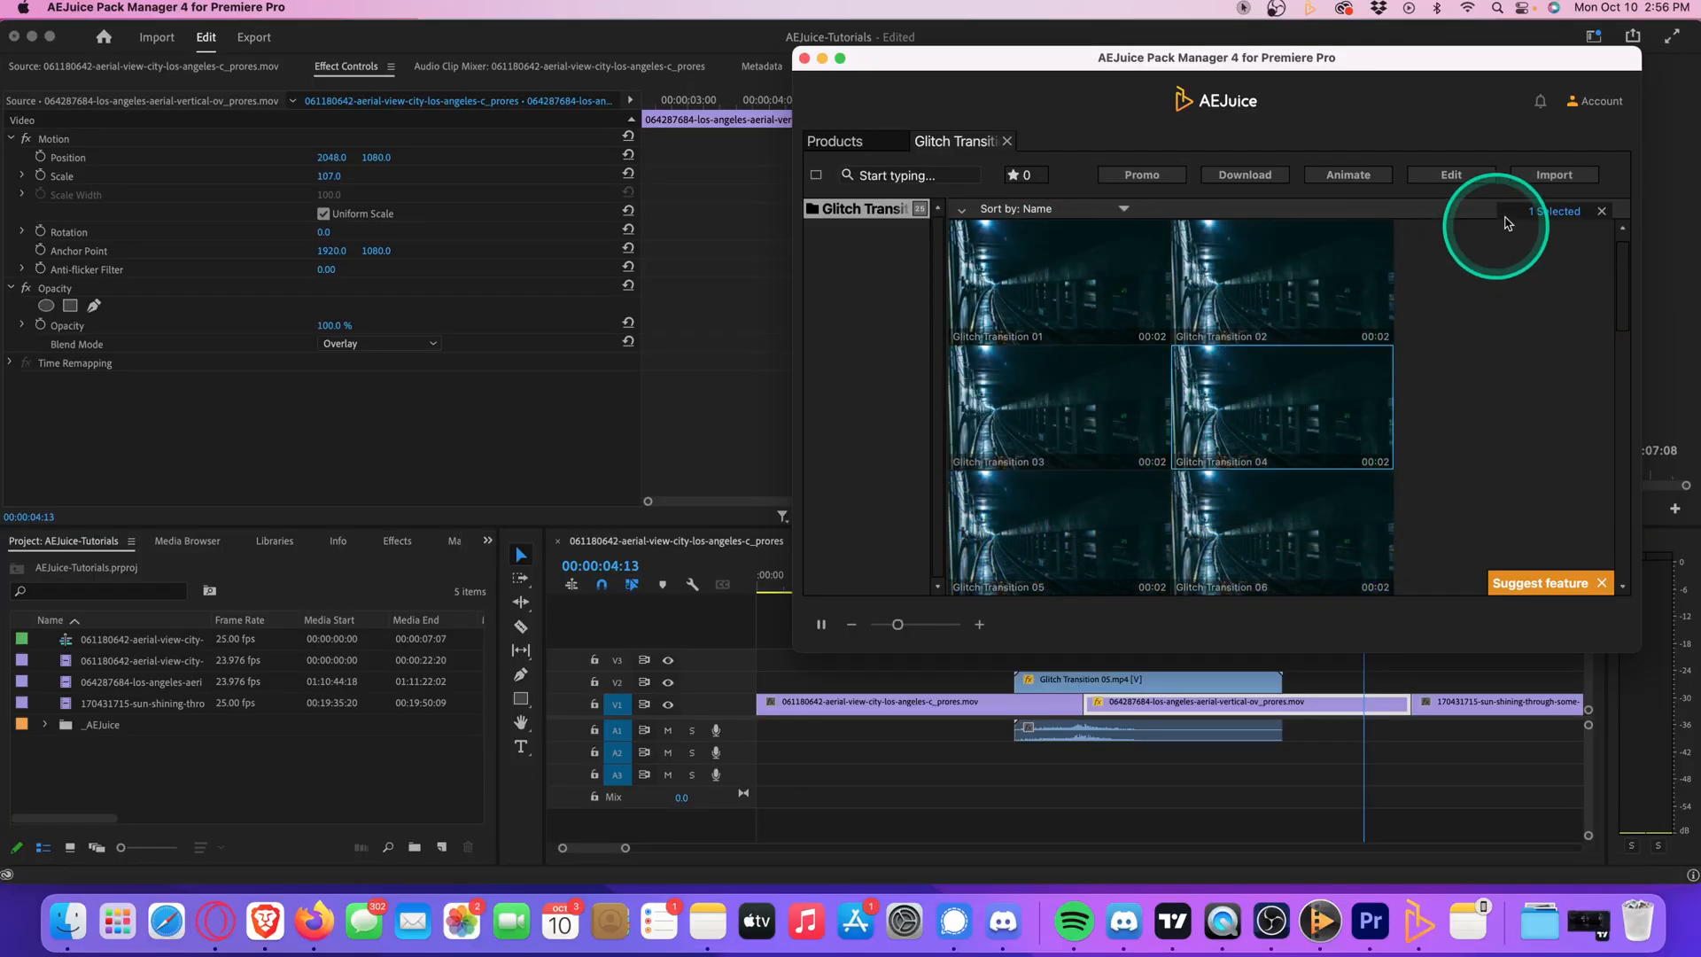
pyautogui.click(1554, 173)
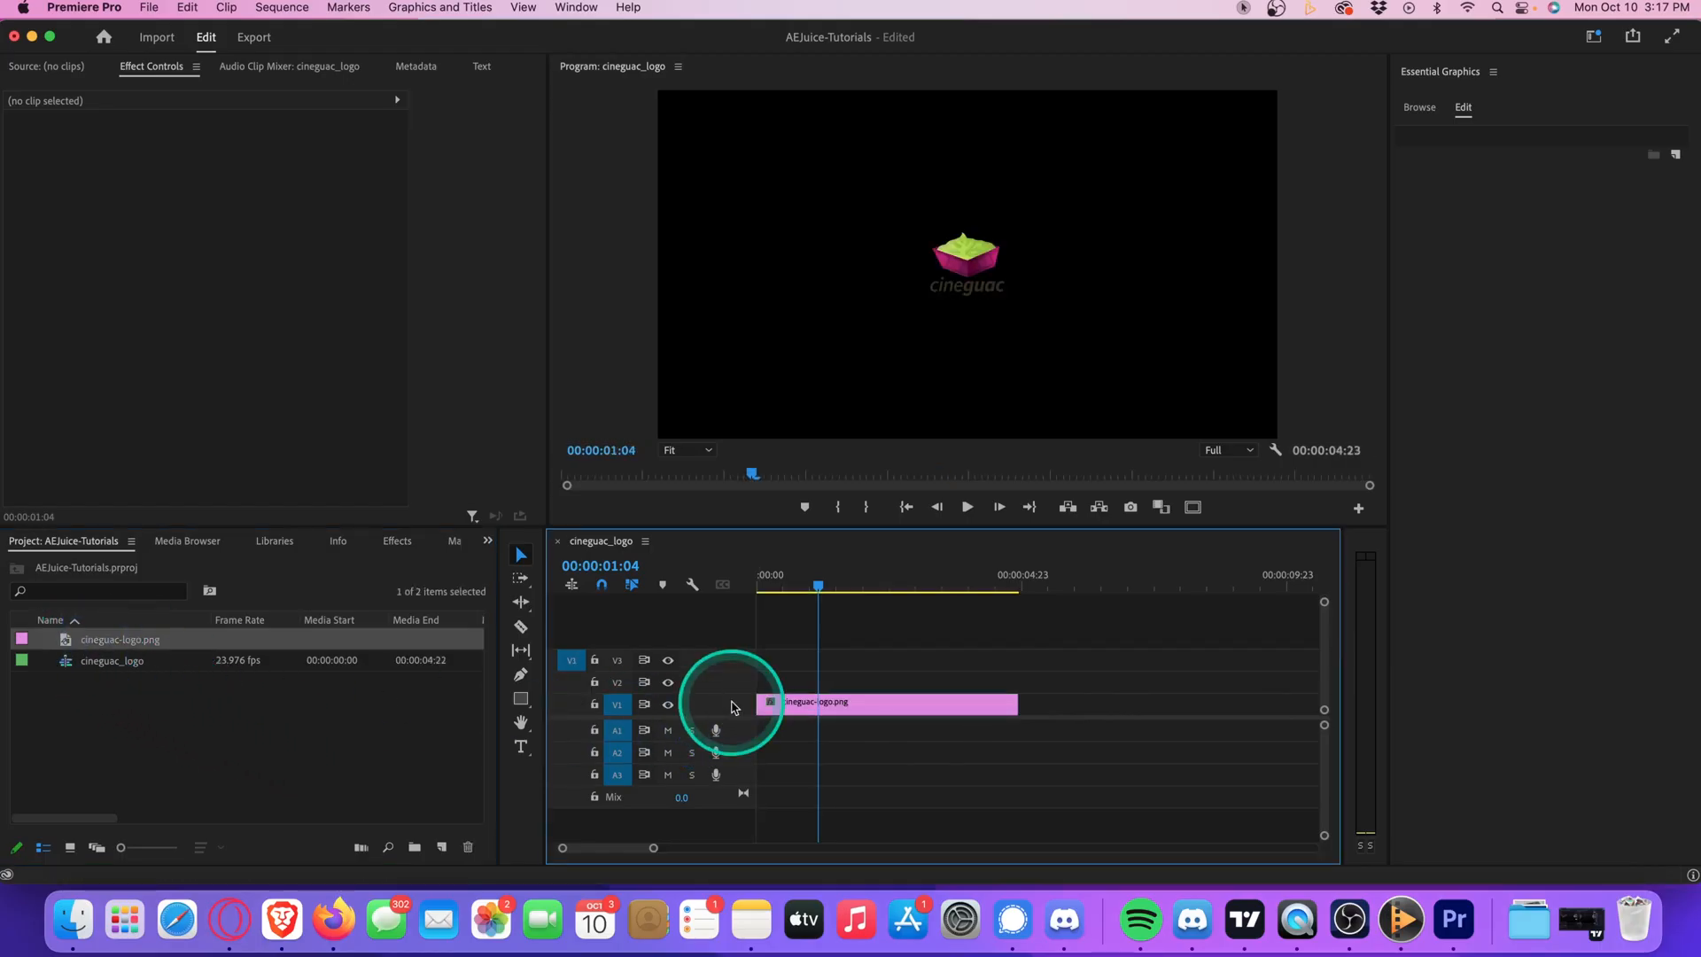
# Step: Trim the cineguac logo clip to about a second and a half and start keyframing its scale
pyautogui.moveTo(1011, 703); pyautogui.dragTo(930, 703)
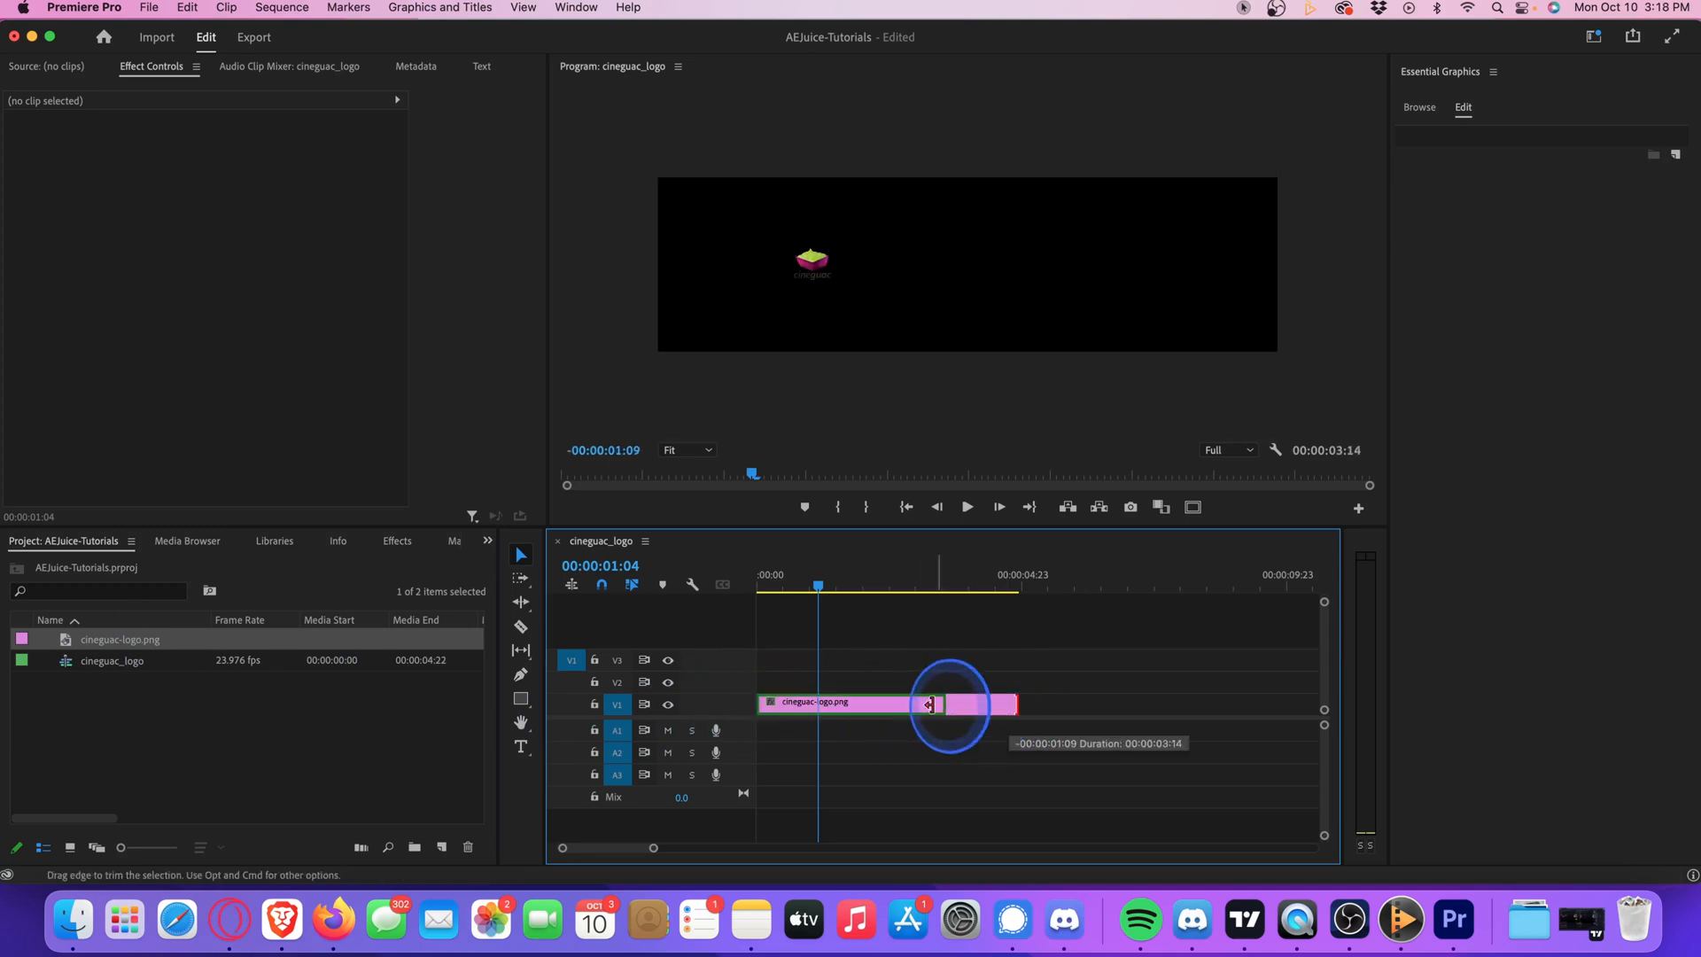
pyautogui.moveTo(930, 704); pyautogui.dragTo(849, 703)
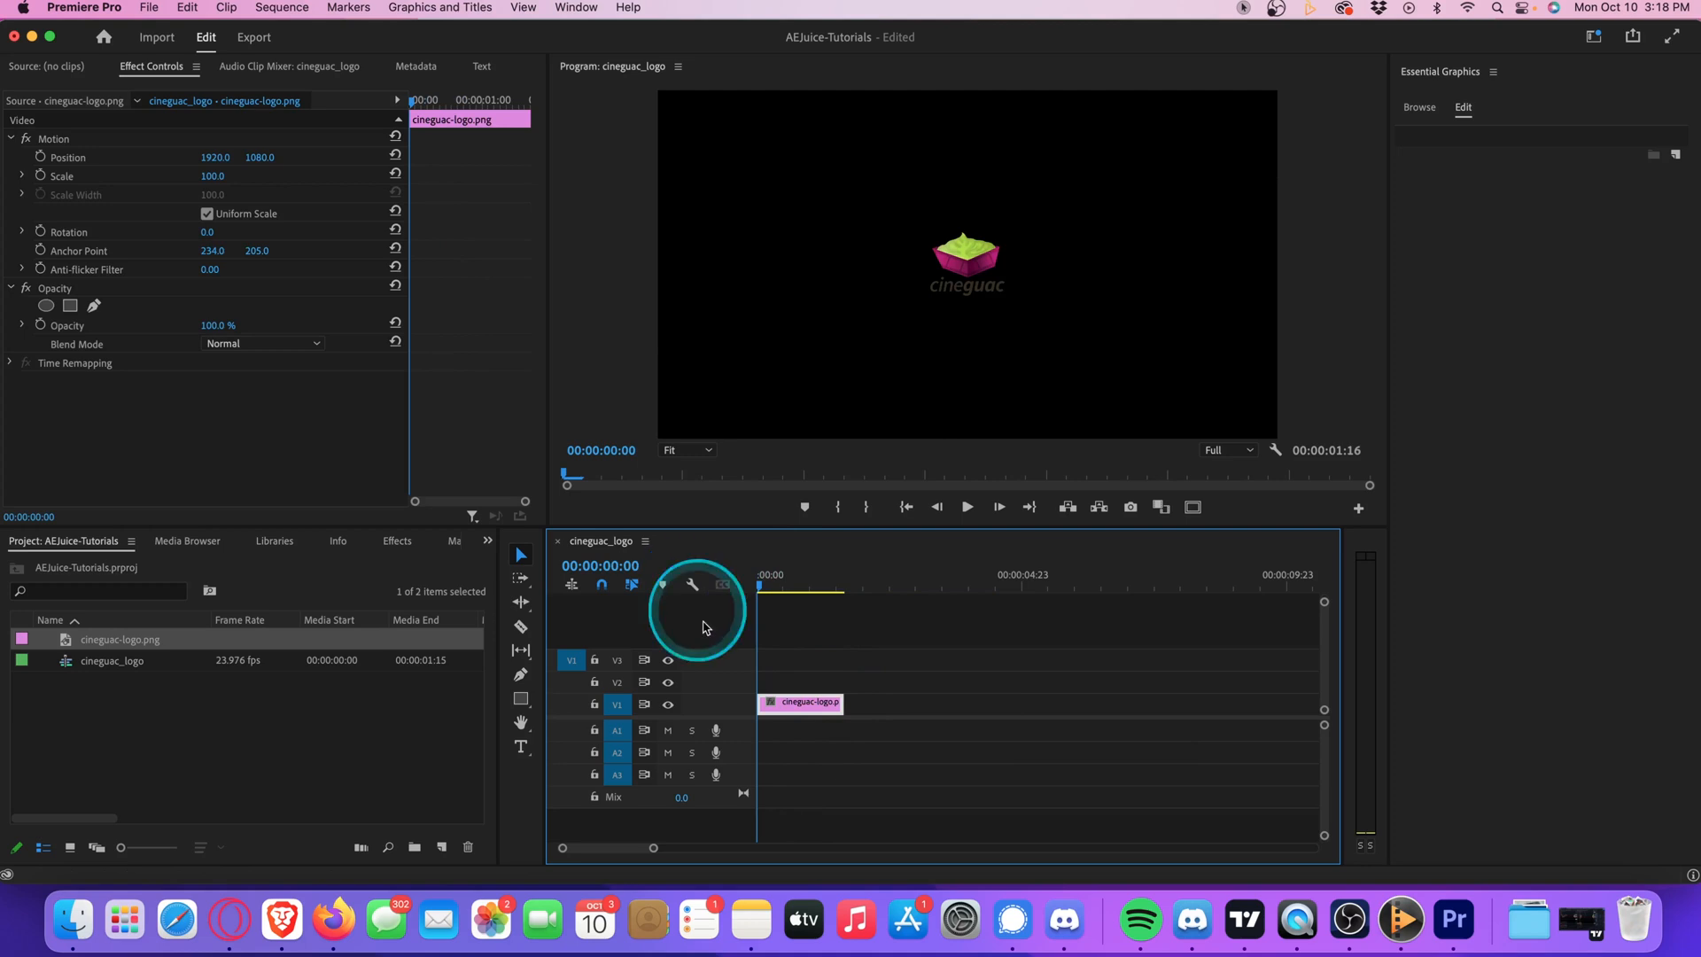
pyautogui.click(803, 703)
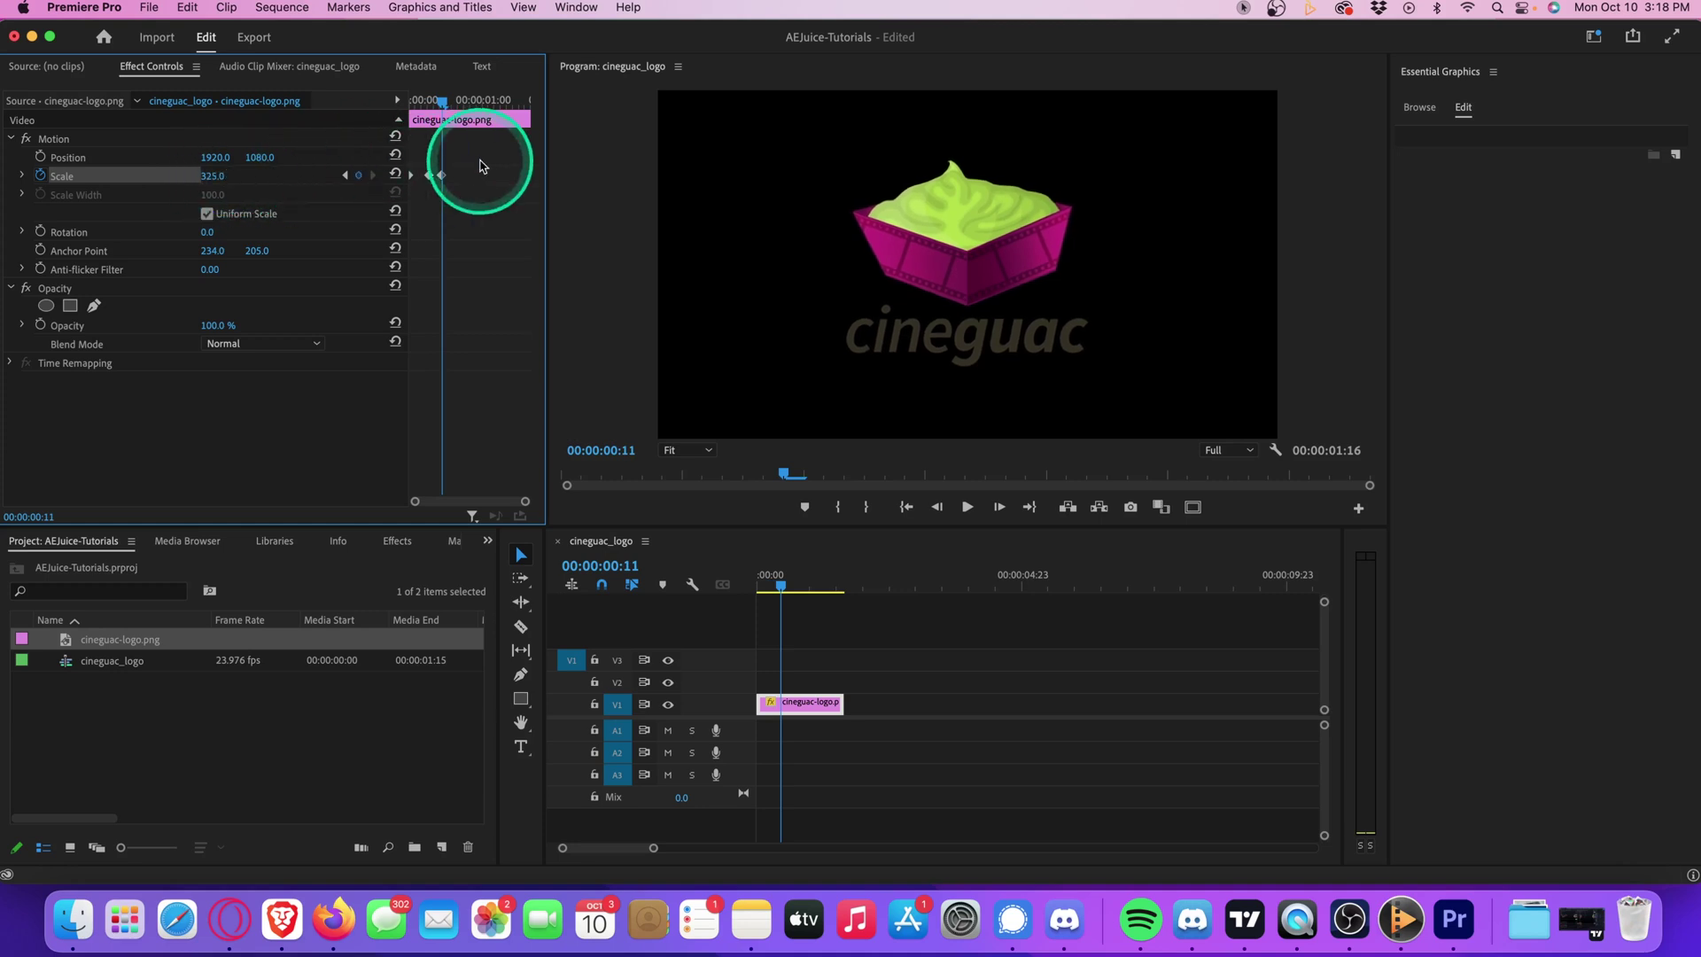
# Step: Keyframe the logo scale up to 325 and apply easing to the keyframe
pyautogui.rightClick(437, 173)
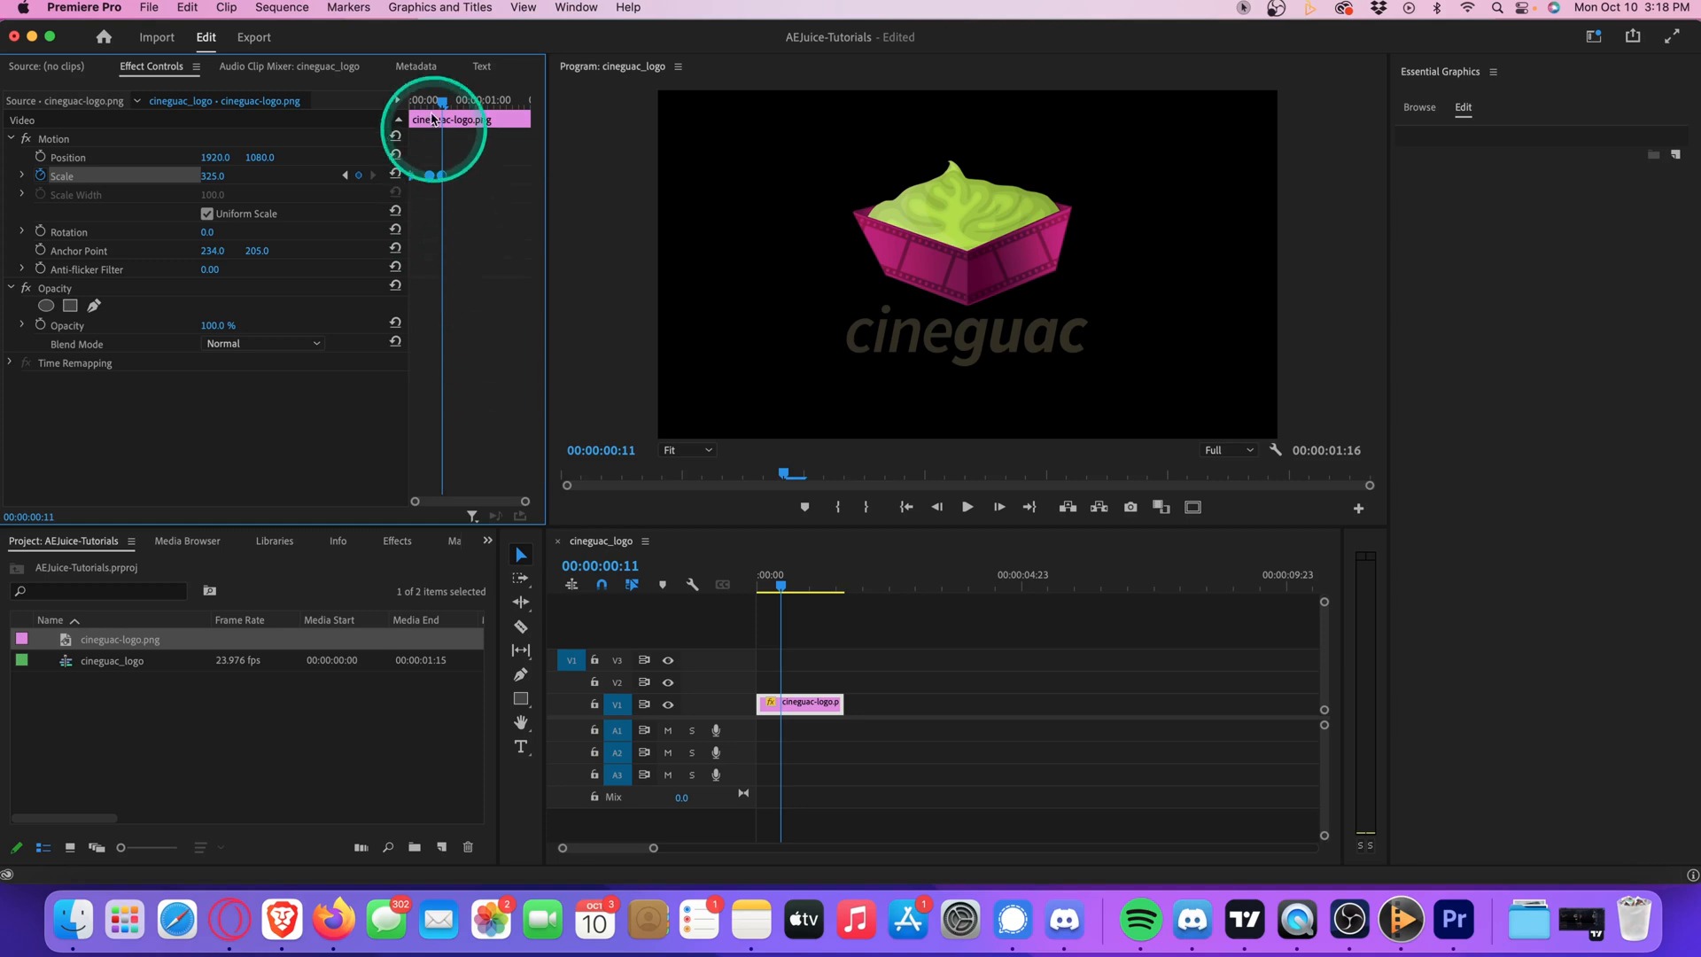
pyautogui.click(968, 507)
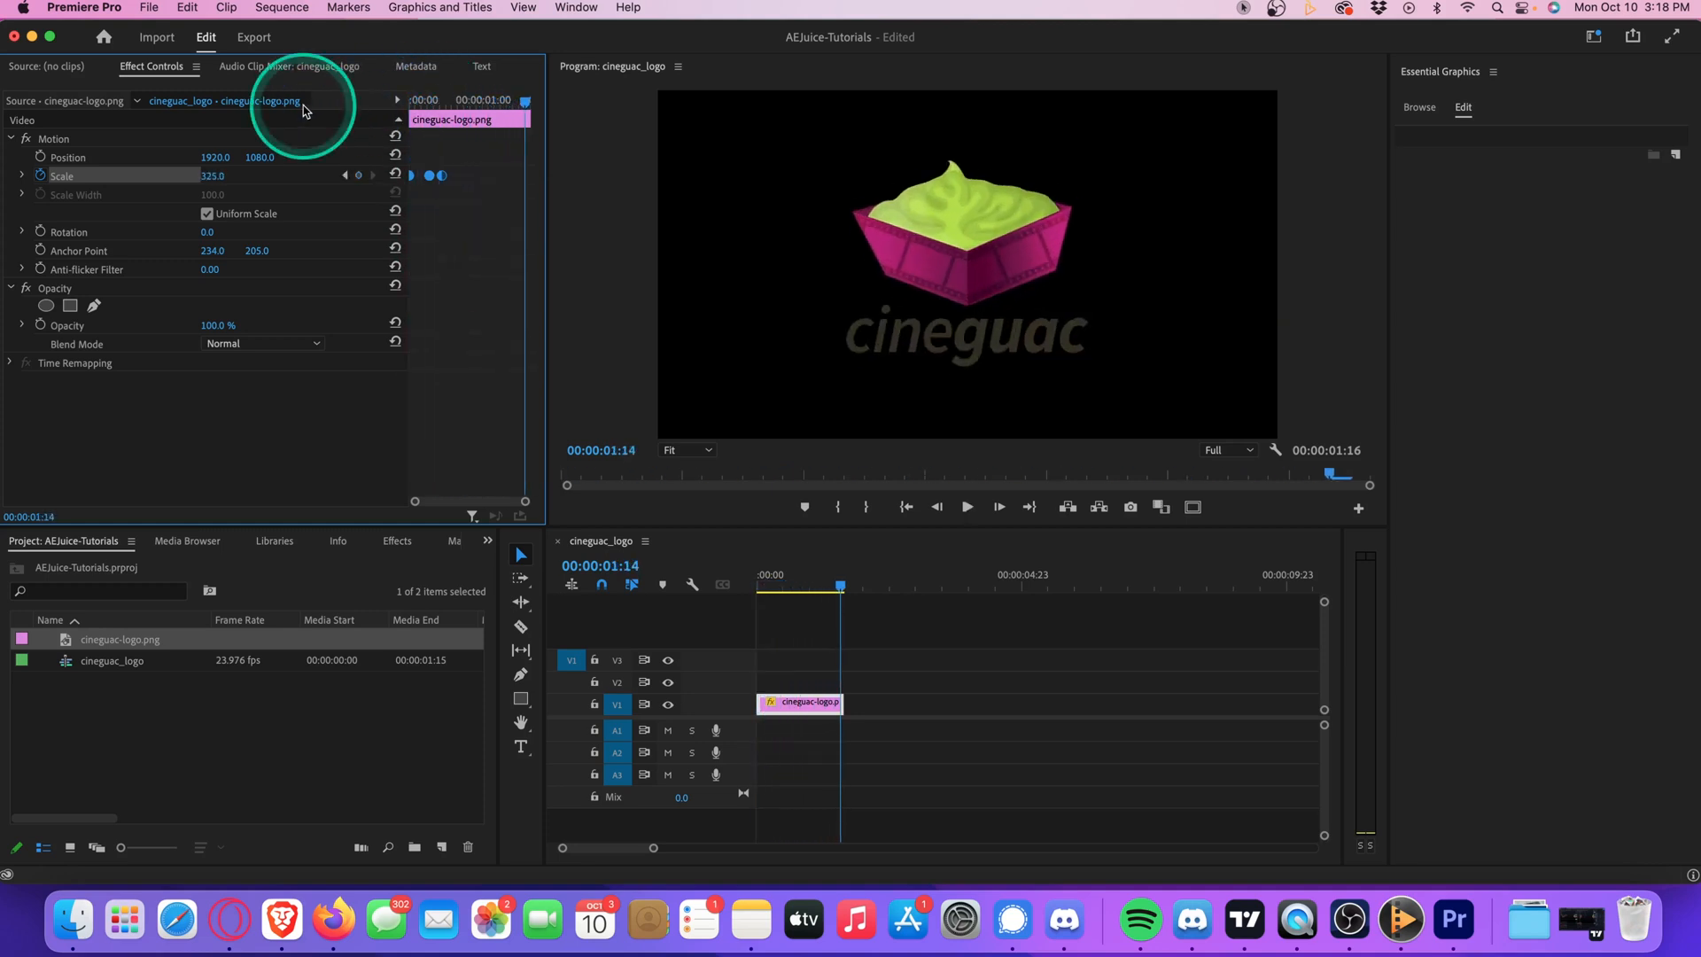
pyautogui.click(574, 7)
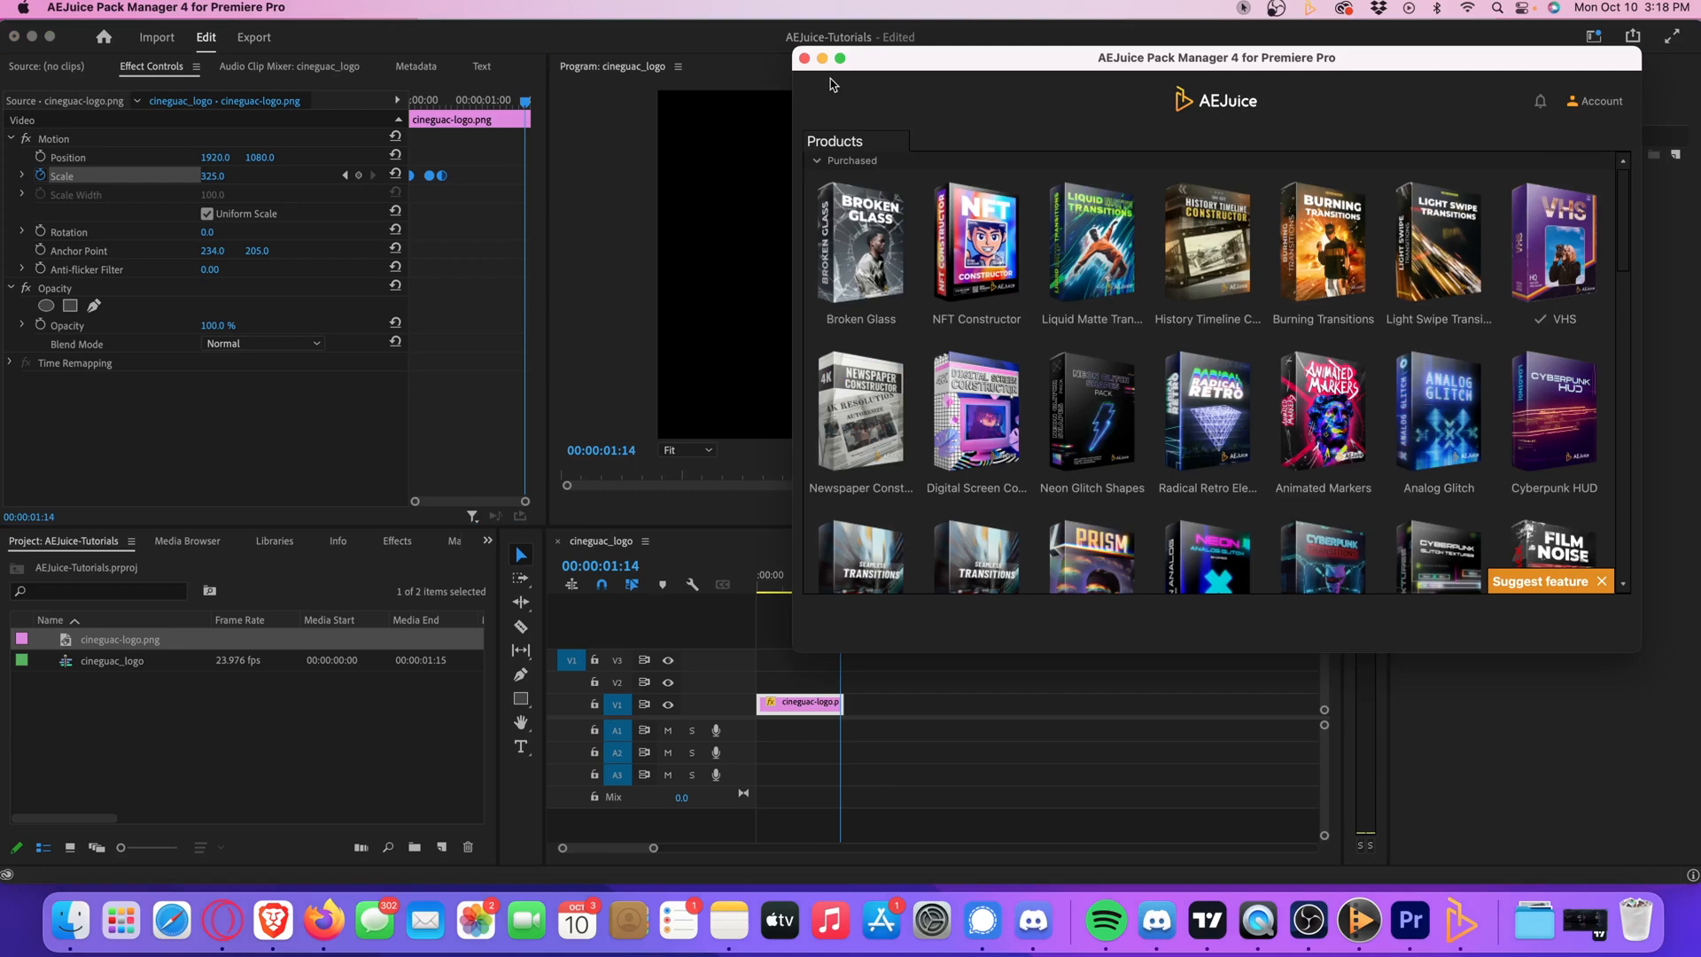
# Step: Browse Shape Elements through 3D Lines and Arrows to Circles and import the Circles 04 burst
pyautogui.scroll(-3)
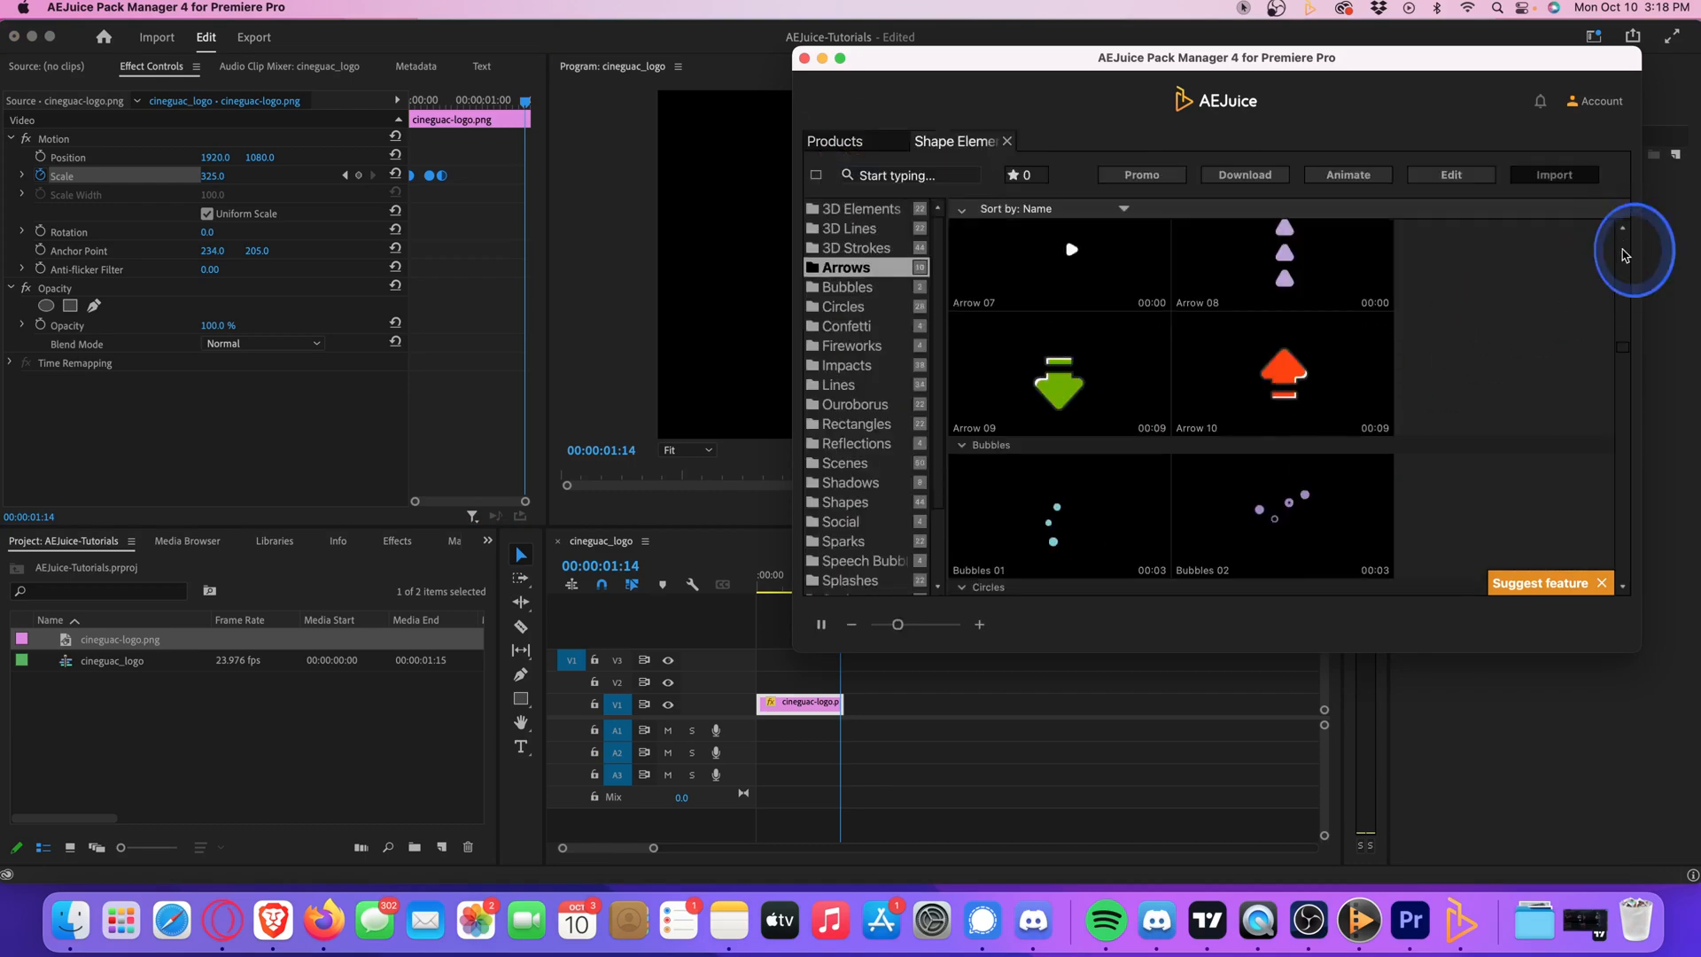
pyautogui.click(850, 227)
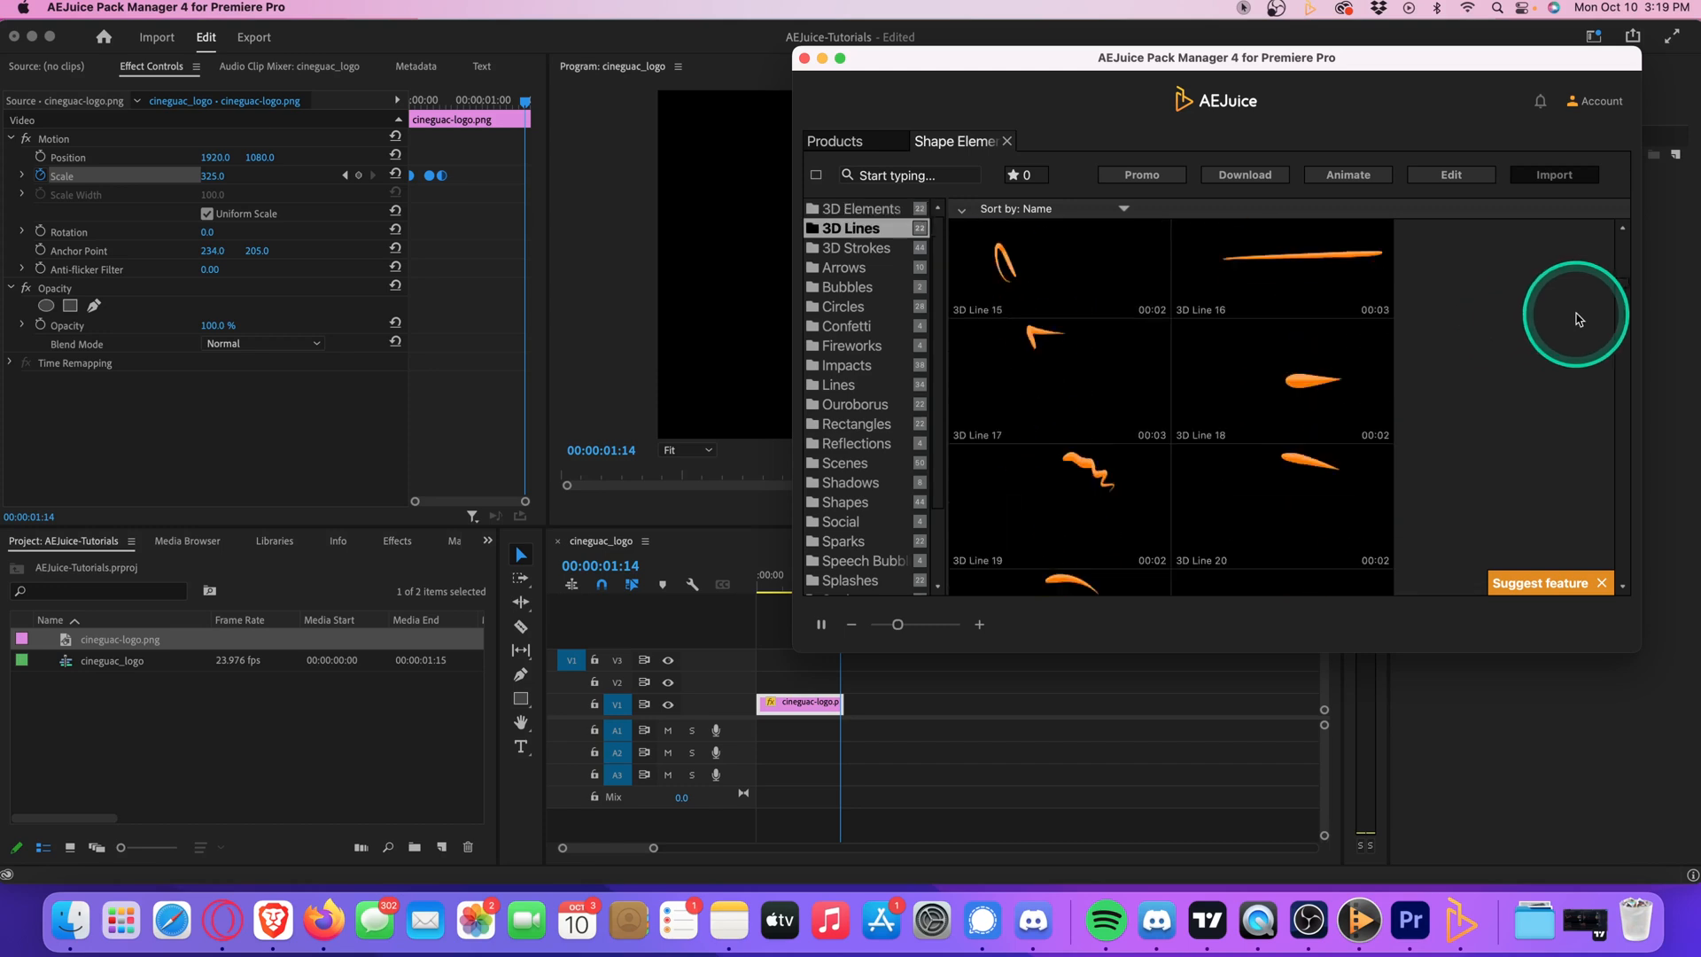
pyautogui.click(843, 268)
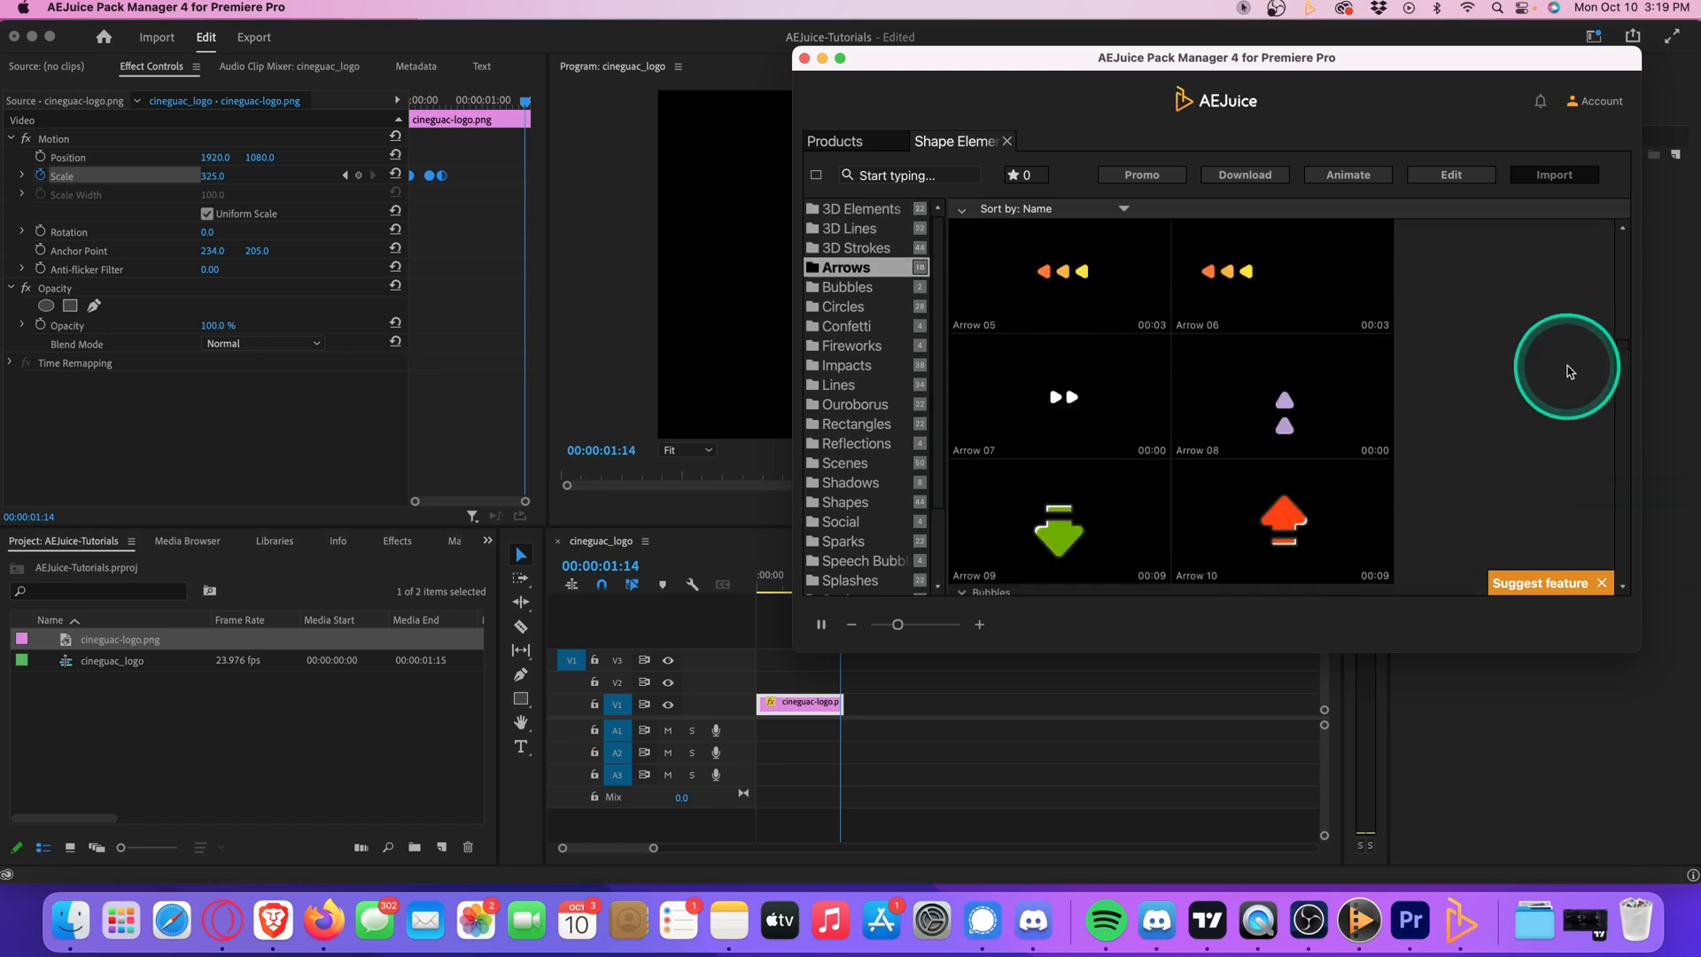
pyautogui.click(845, 305)
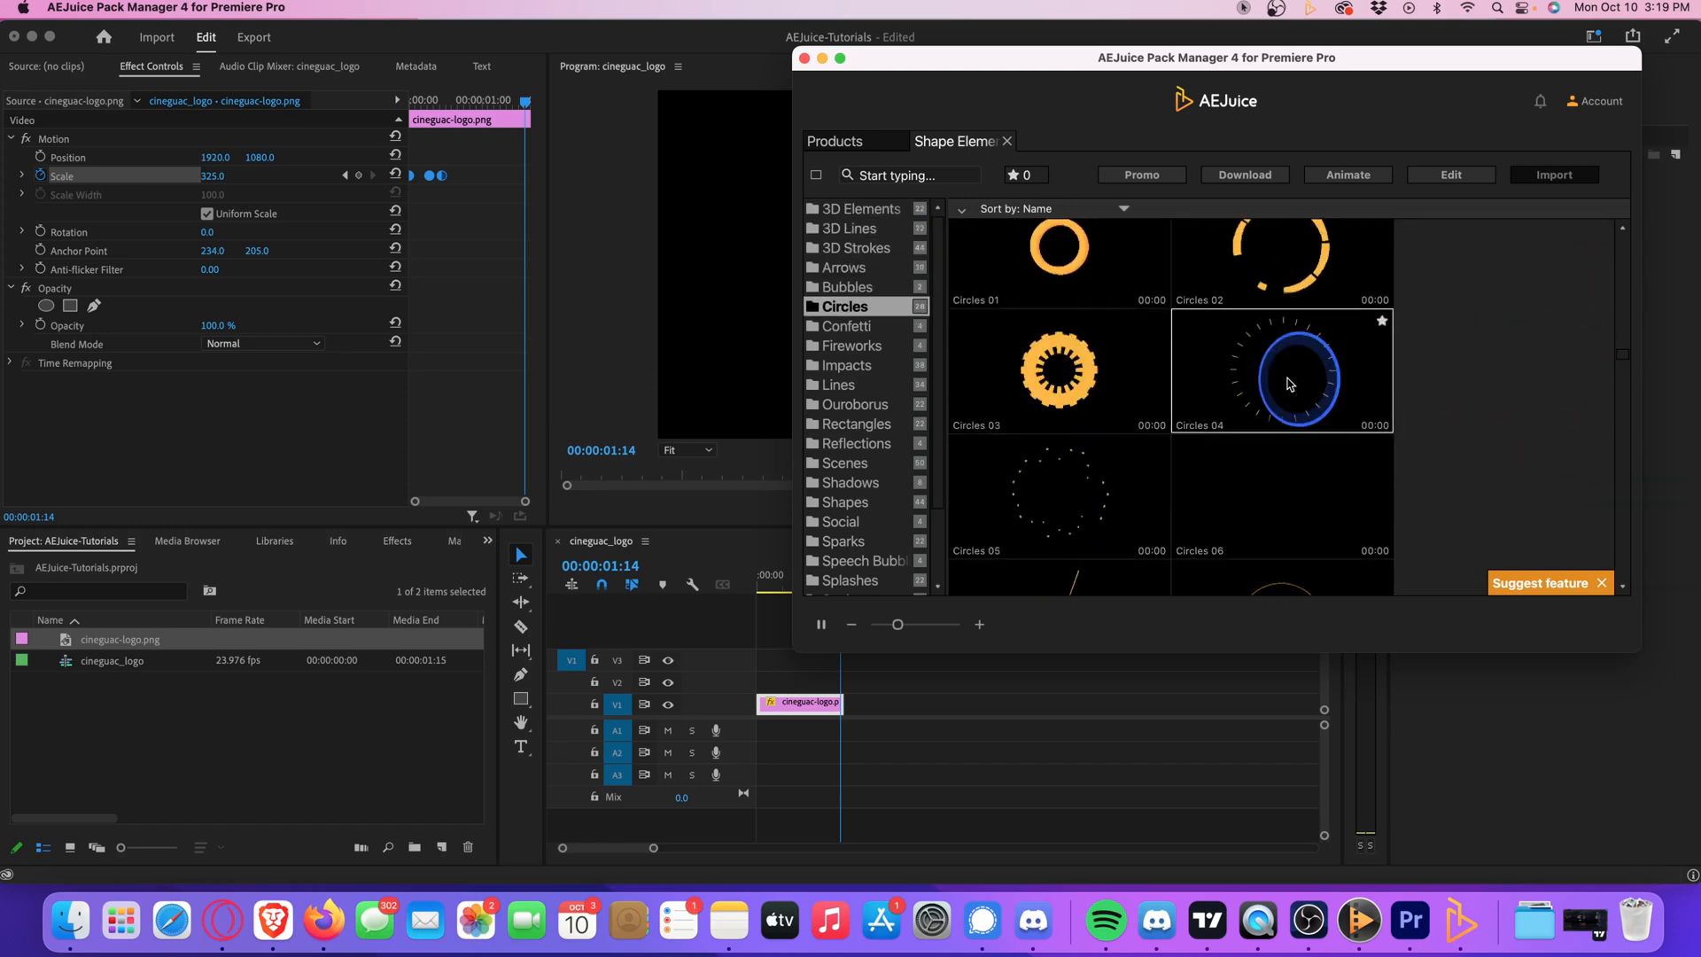
pyautogui.click(1281, 371)
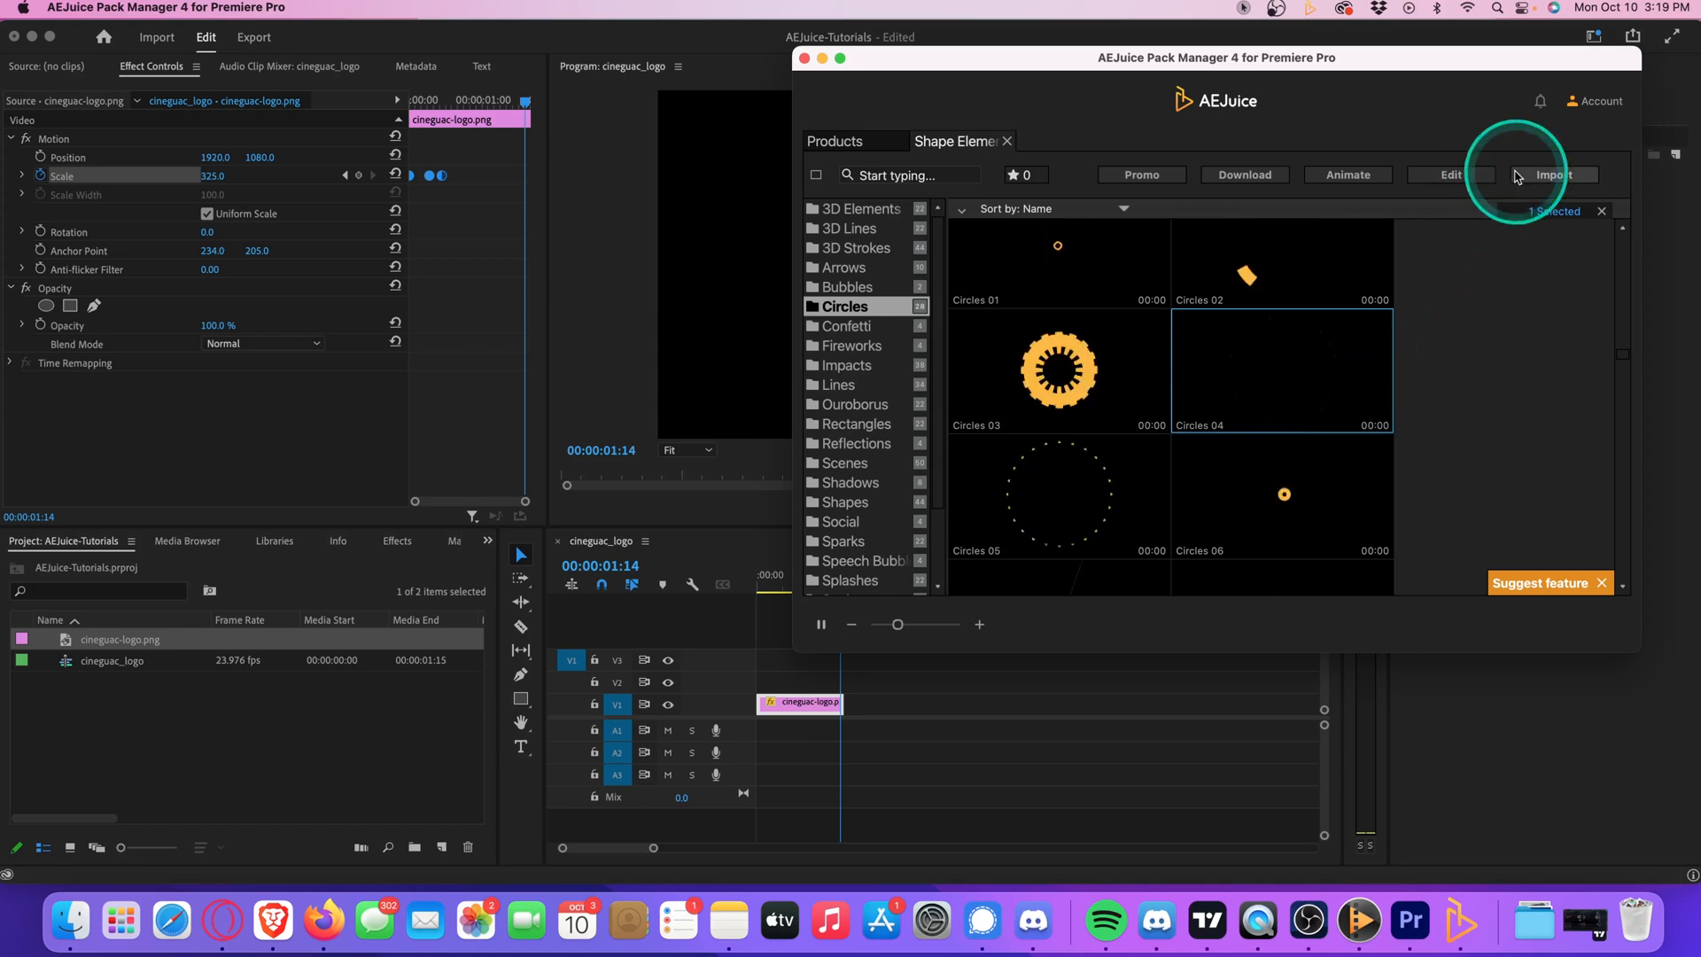
pyautogui.click(1554, 174)
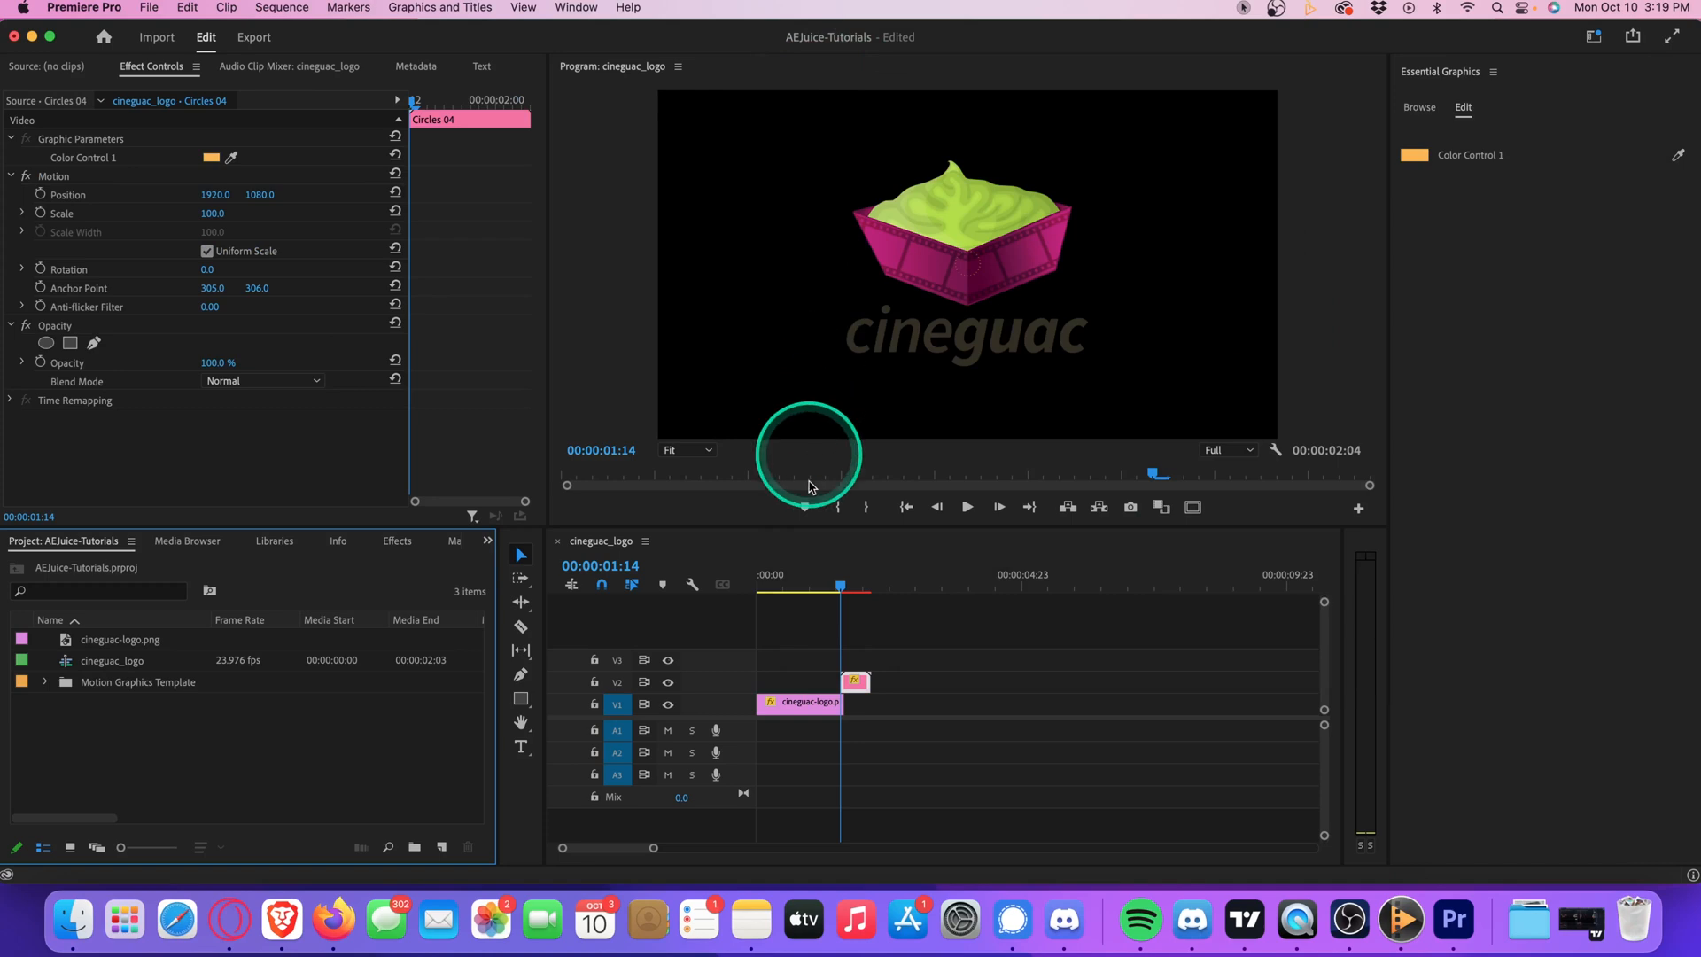
# Step: Move the Circles 04 burst near the sequence start and scale it to 460 around the logo
pyautogui.moveTo(854, 680); pyautogui.dragTo(792, 681)
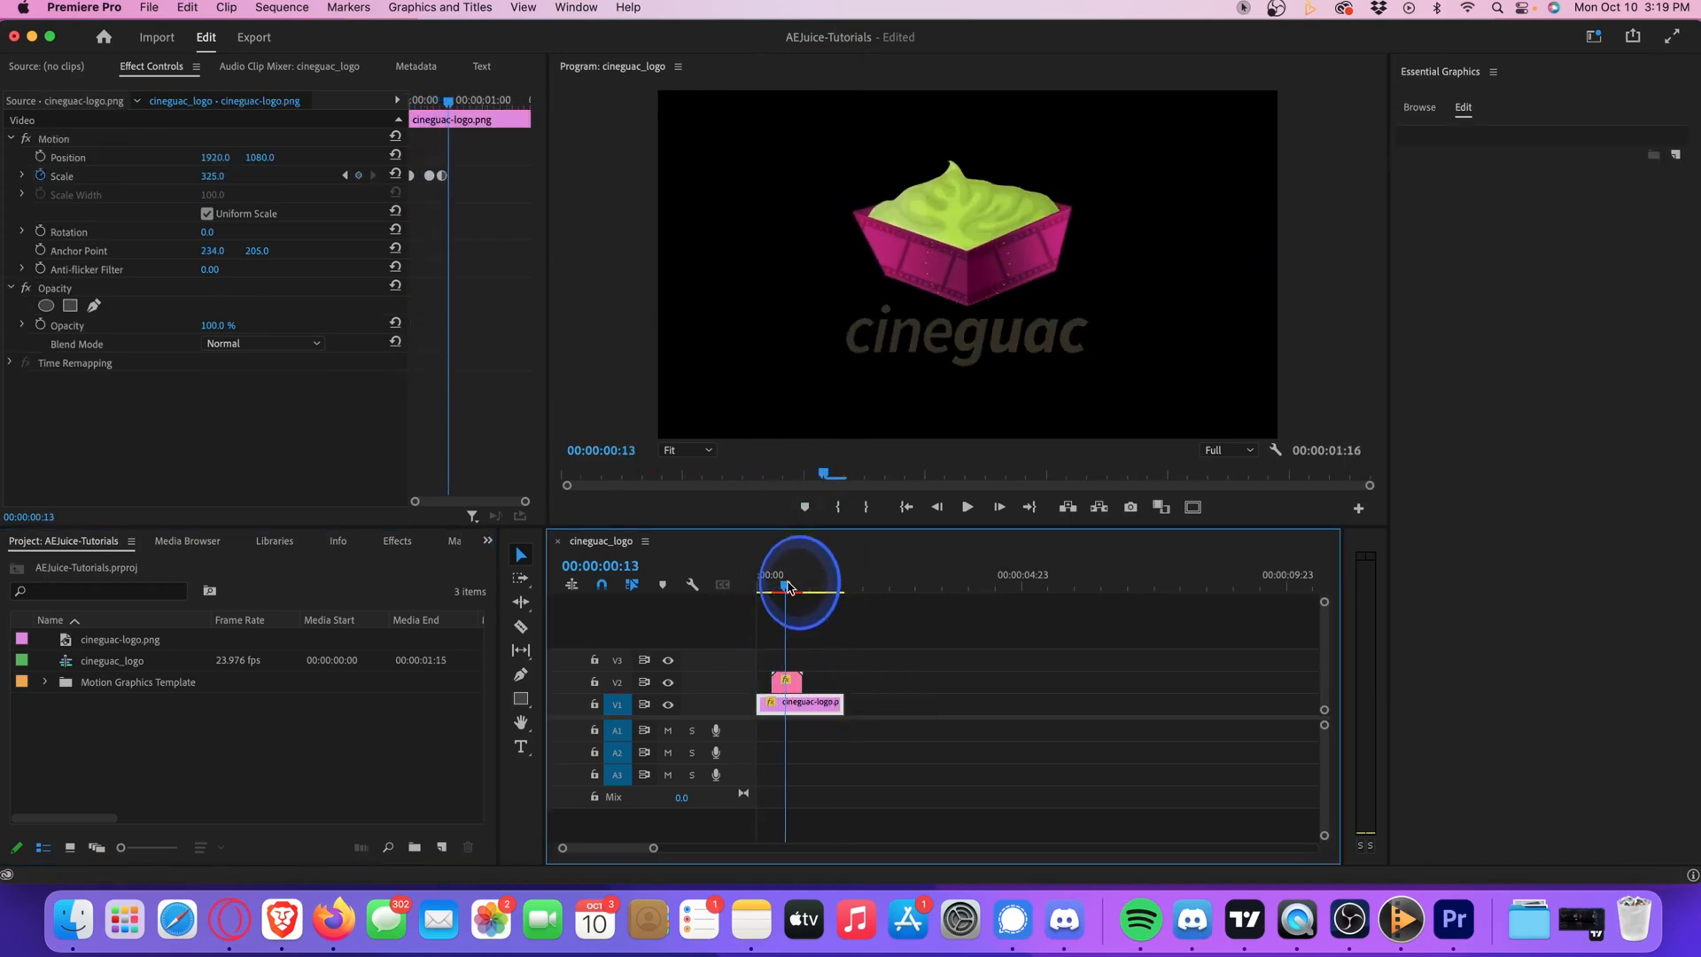
pyautogui.moveTo(788, 588); pyautogui.dragTo(774, 588)
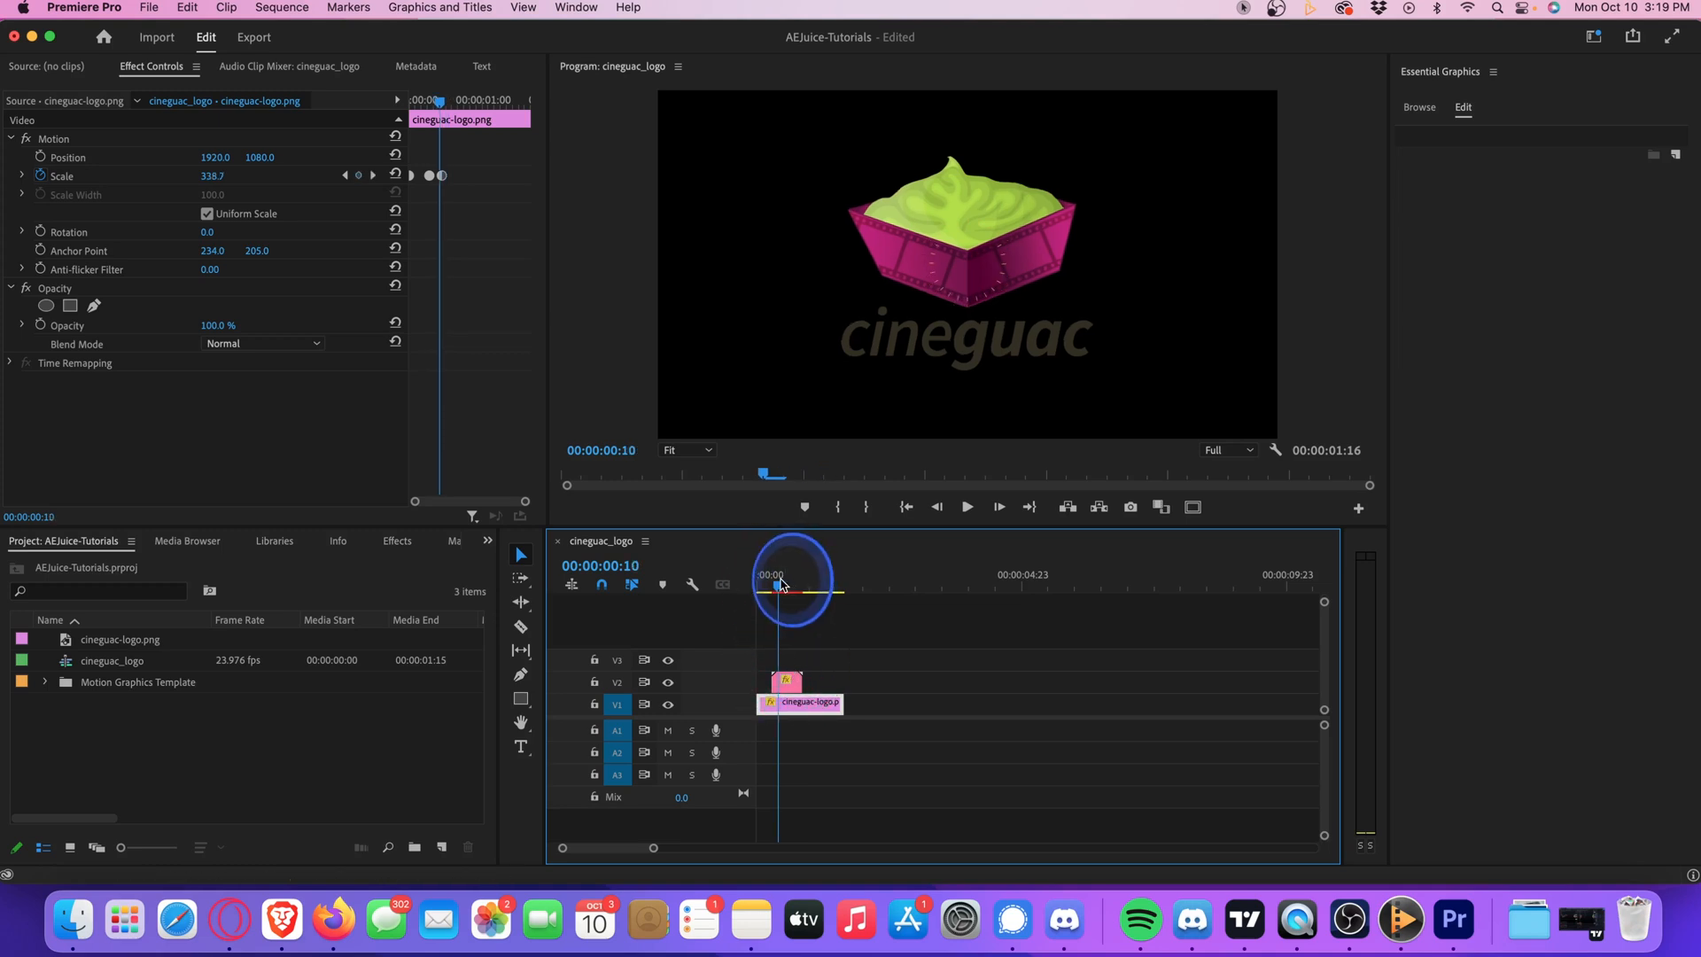
pyautogui.click(785, 680)
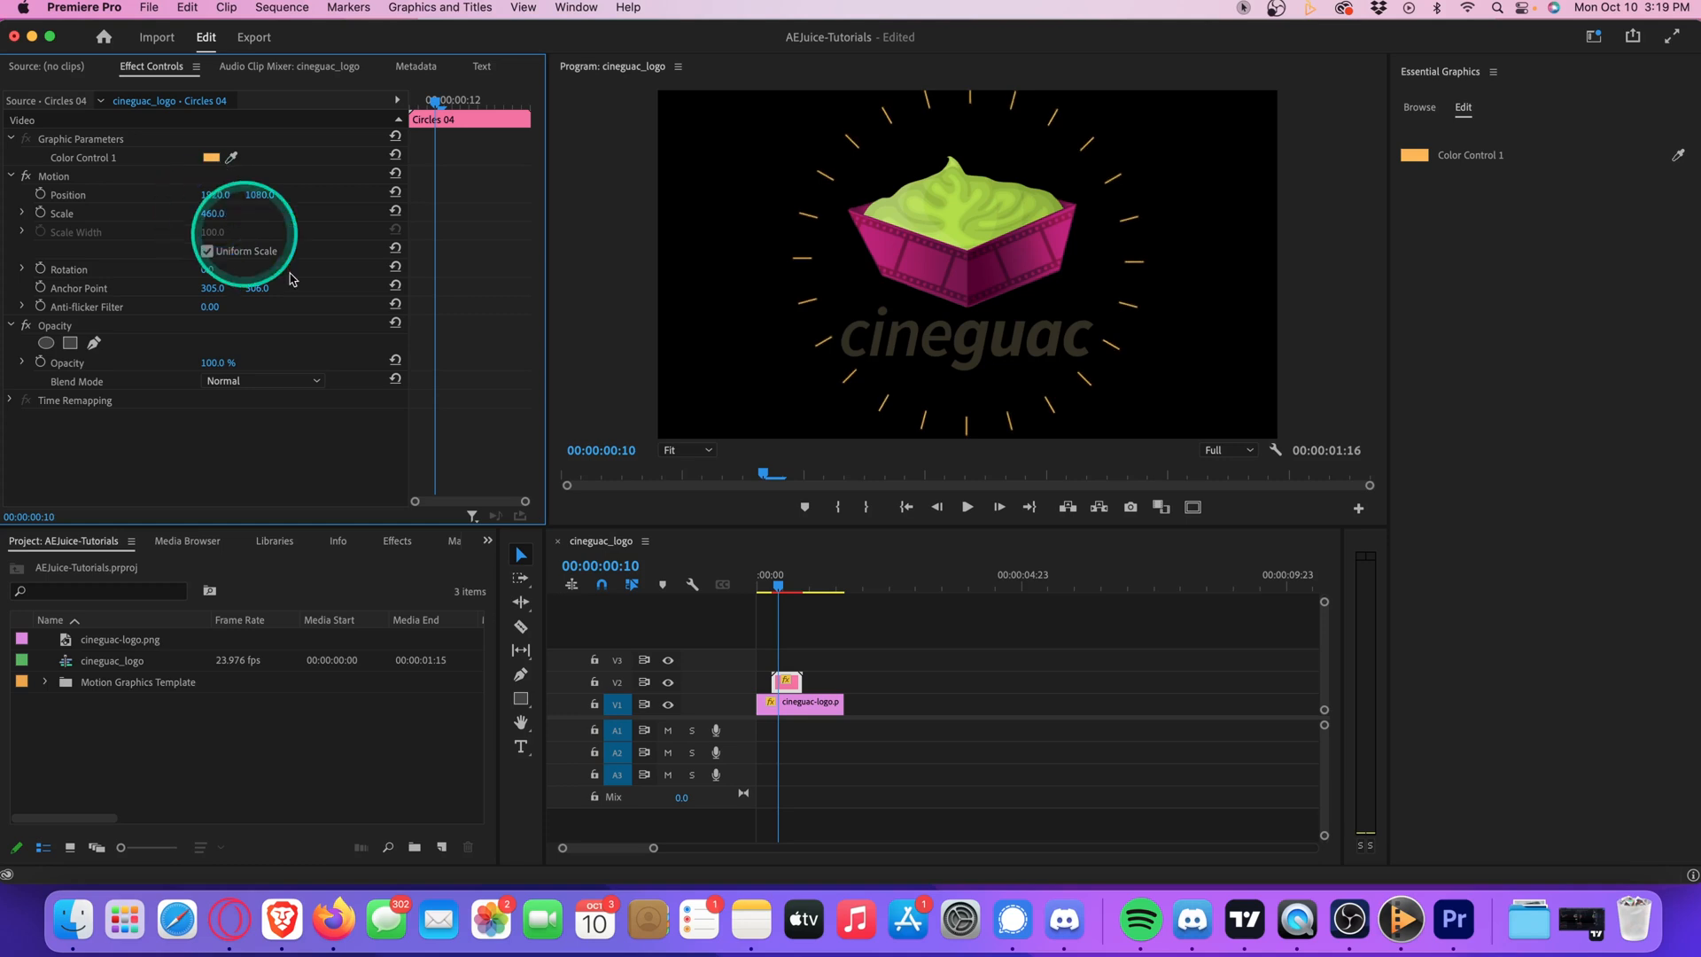
pyautogui.click(787, 688)
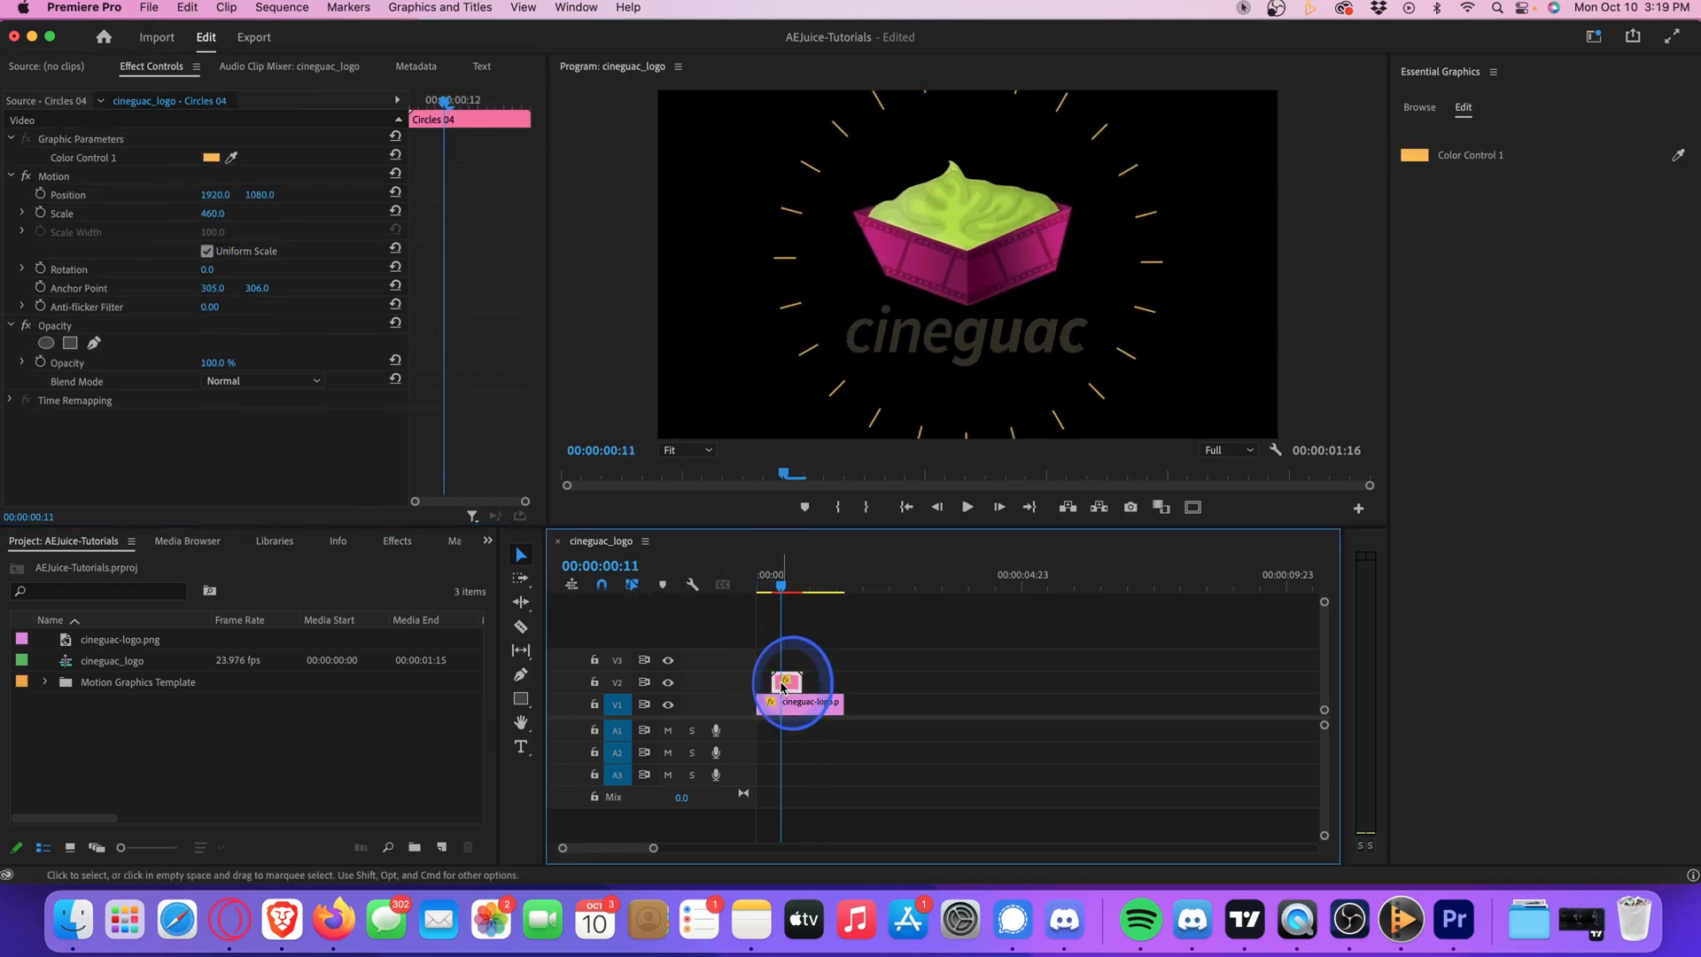